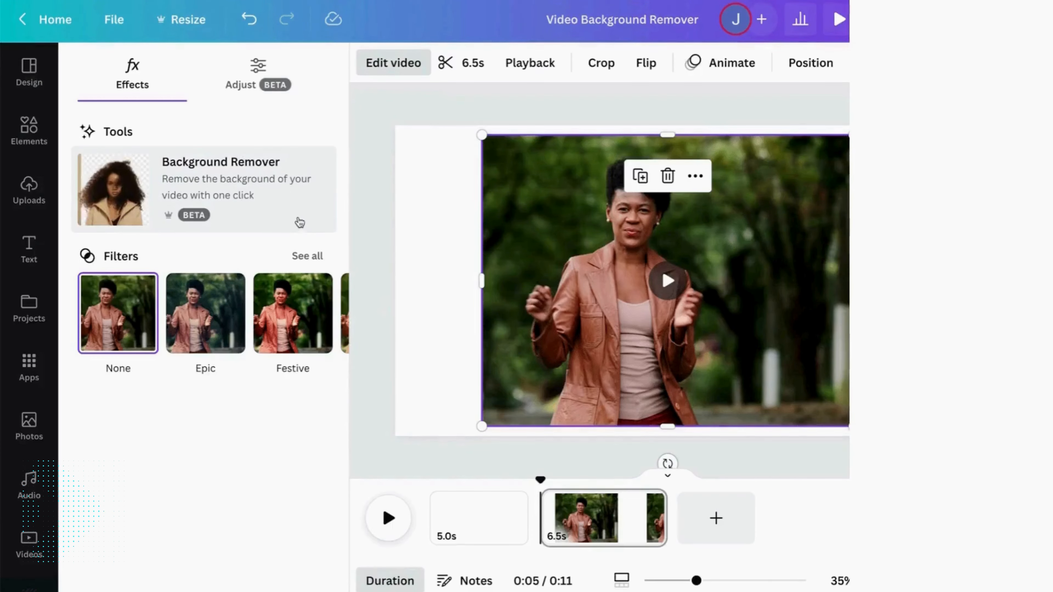
Go to the Magic Studio page from the home page's main navigation menu.
click(114, 189)
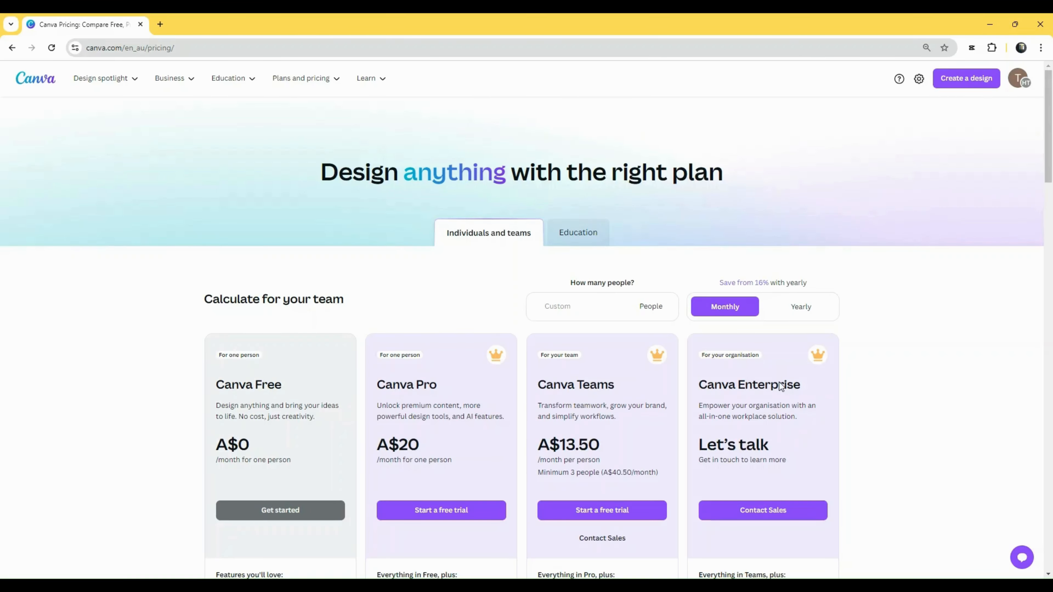
mouse_move(305, 289)
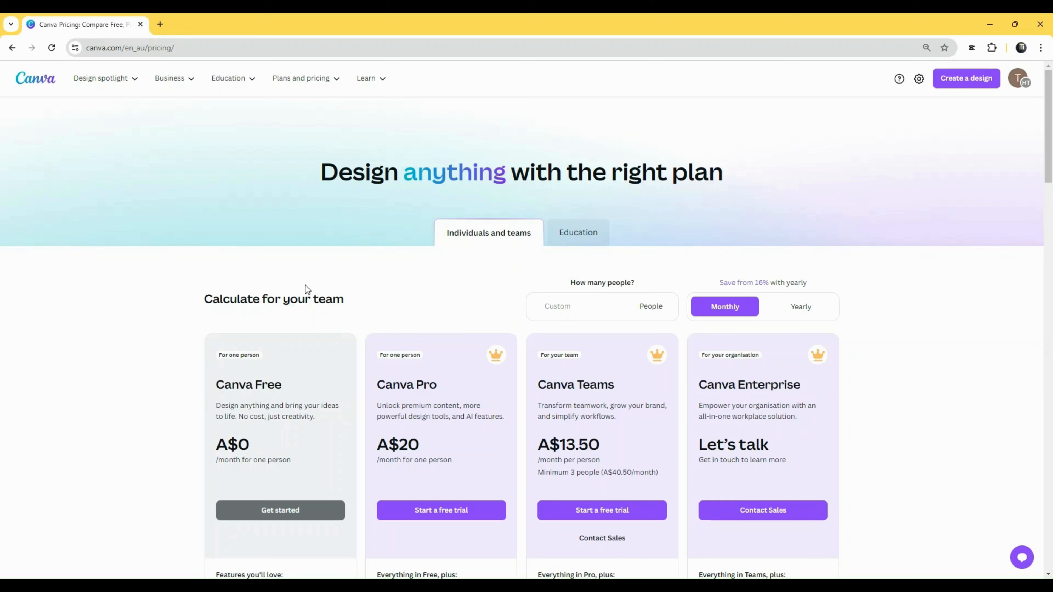
mouse_move(502, 169)
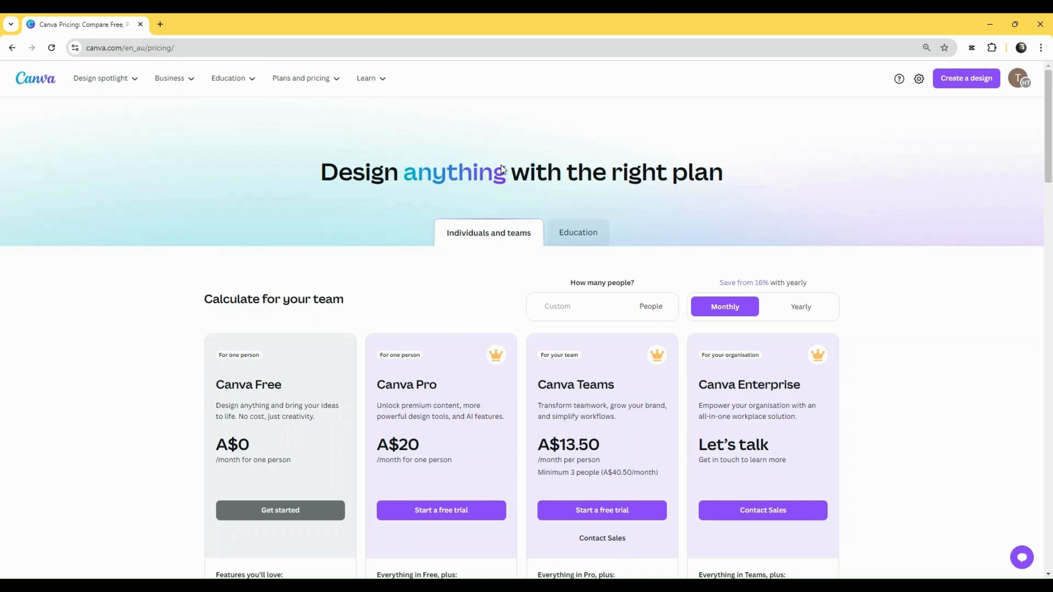
mouse_move(505, 285)
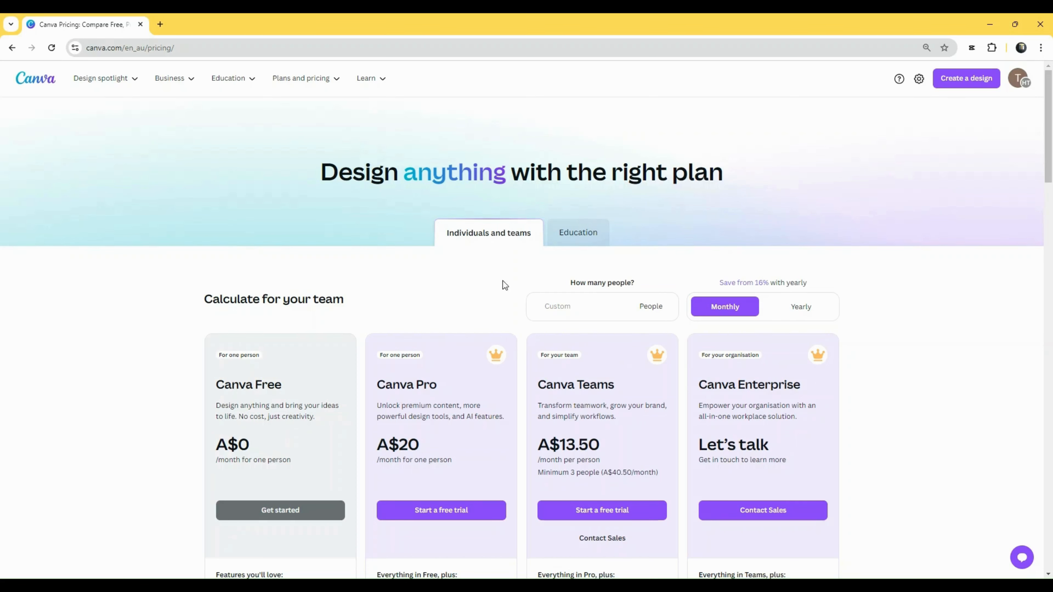
mouse_move(805, 307)
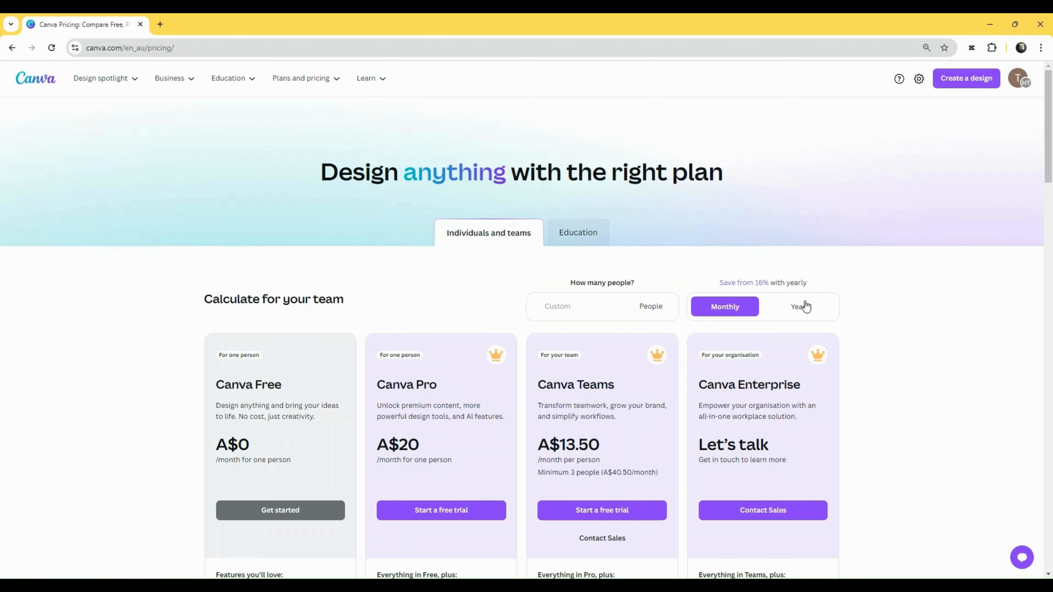
mouse_move(272, 385)
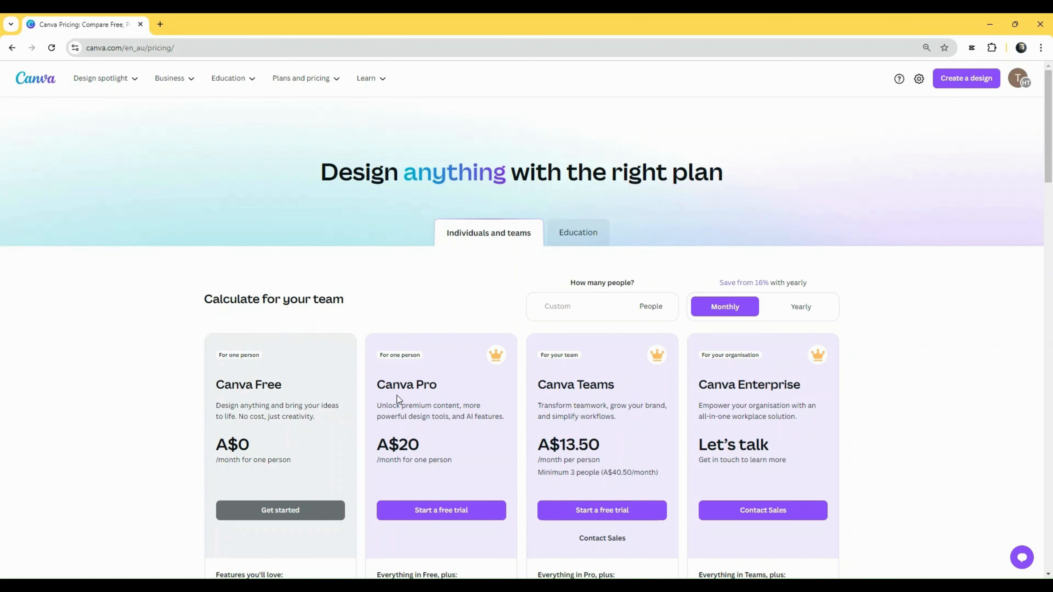
mouse_move(576, 404)
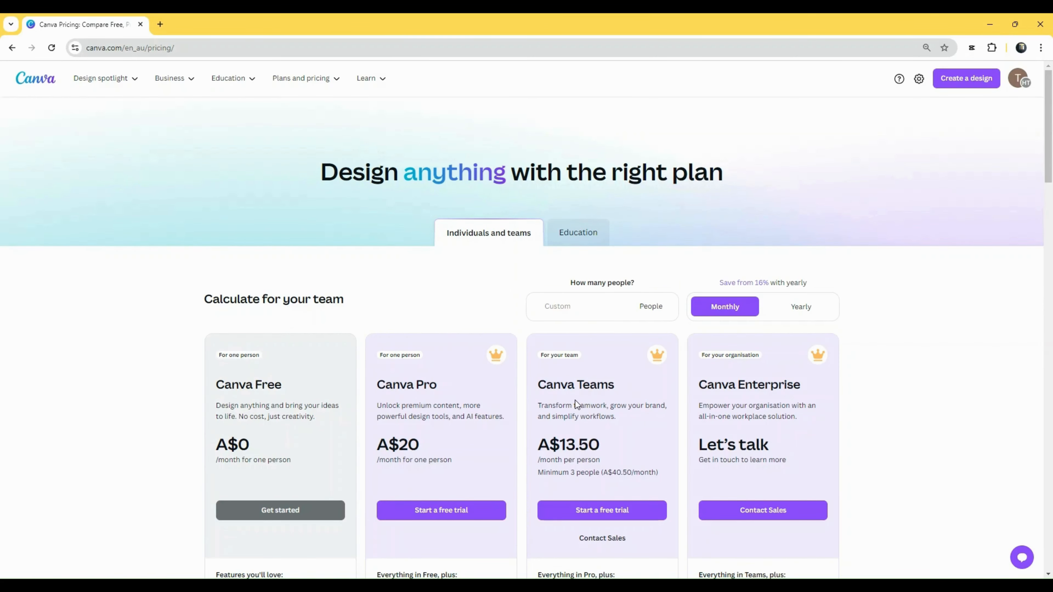
scroll(down, 3)
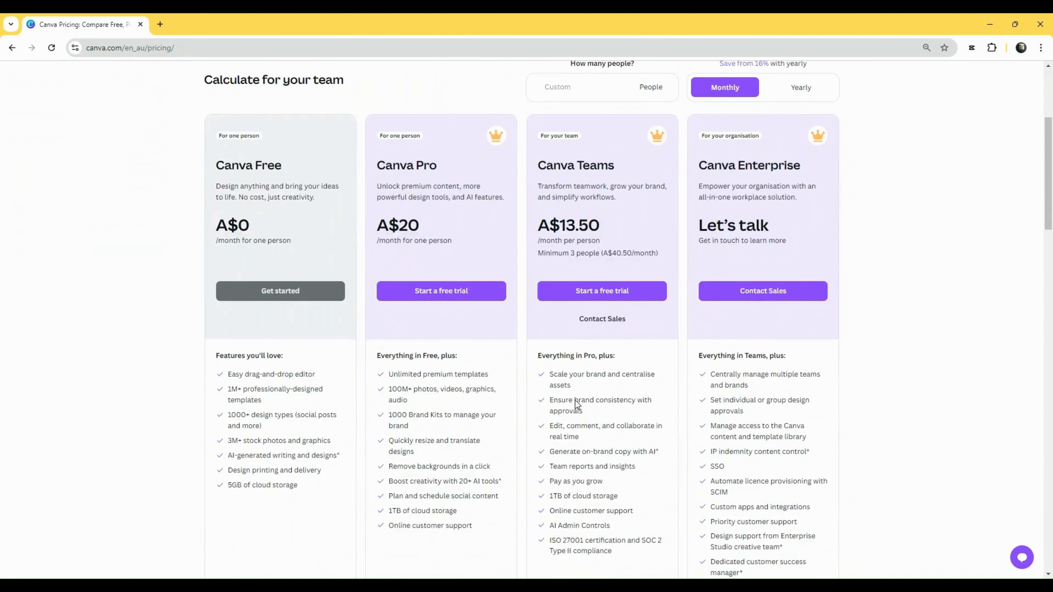
scroll(down, 3)
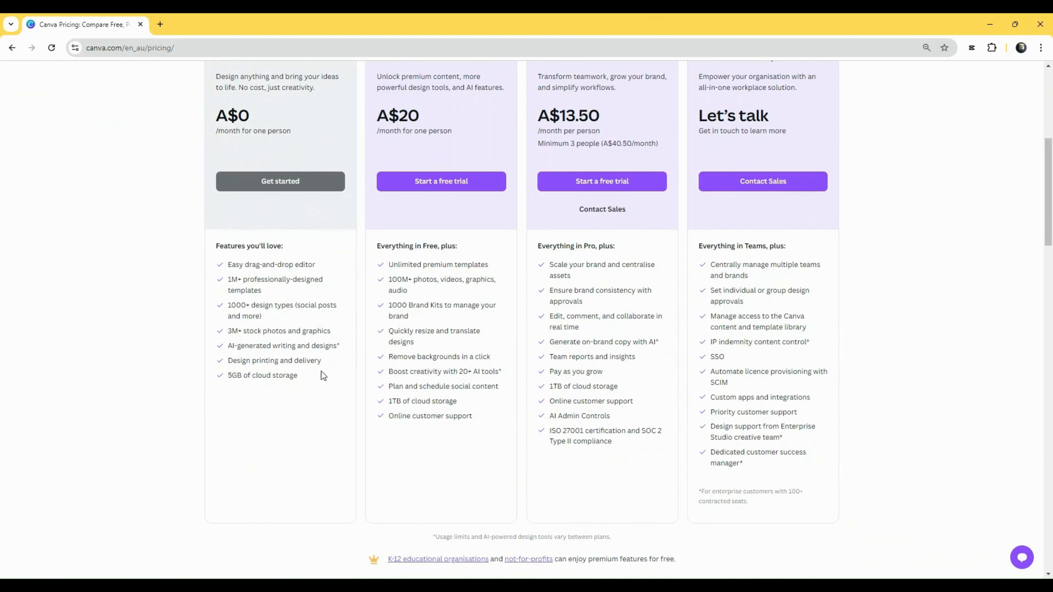
mouse_move(232, 290)
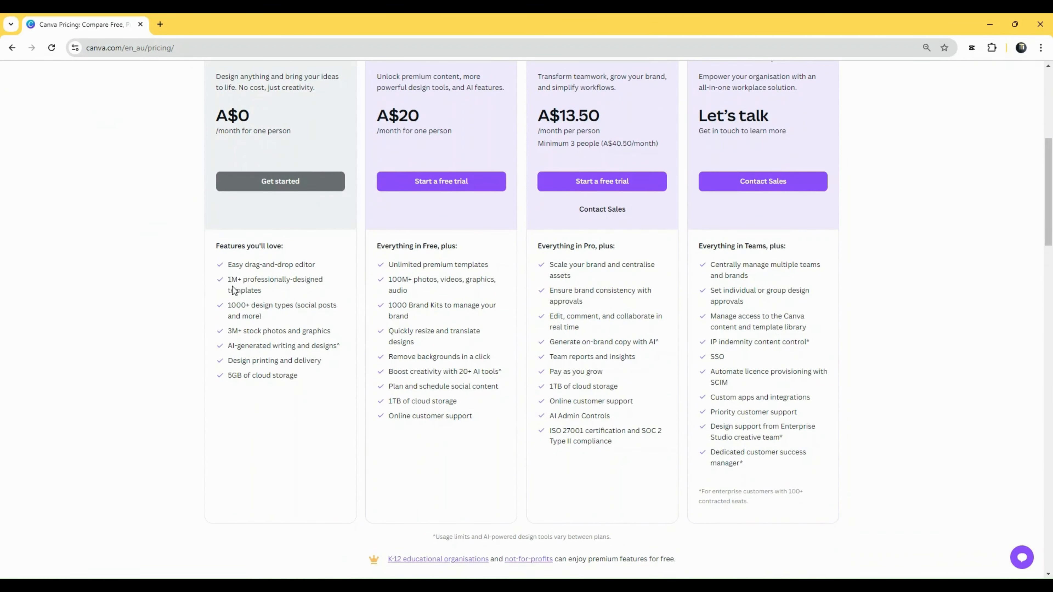
mouse_move(240, 365)
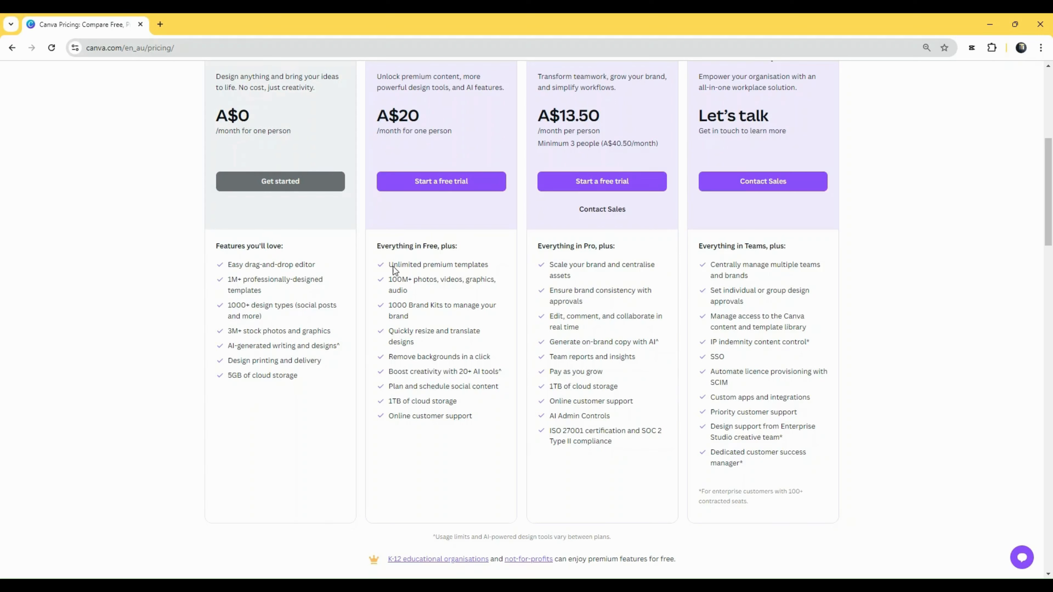
mouse_move(502, 269)
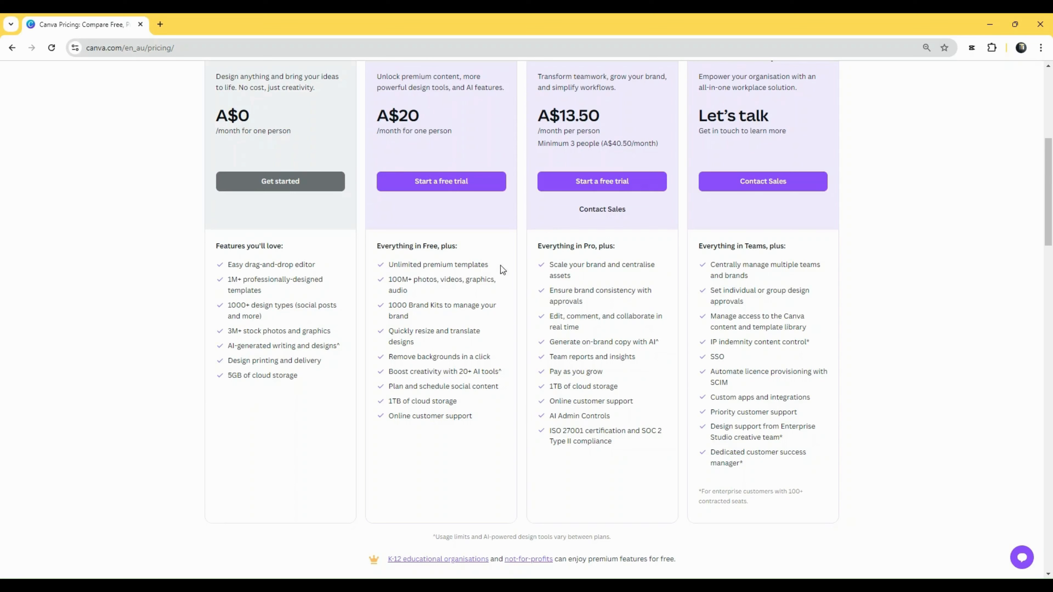
mouse_move(396, 338)
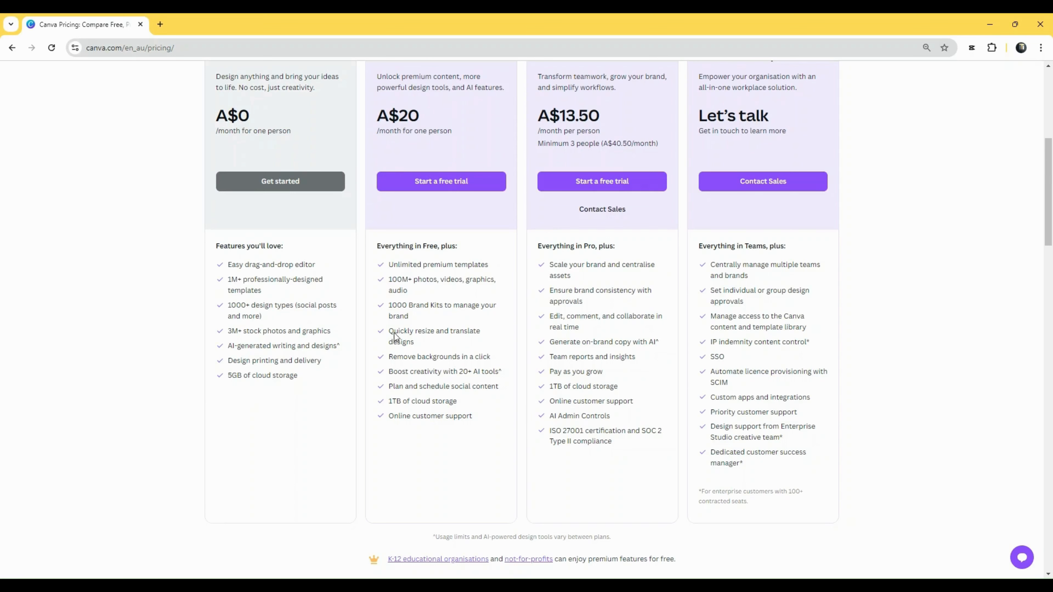
mouse_move(408, 410)
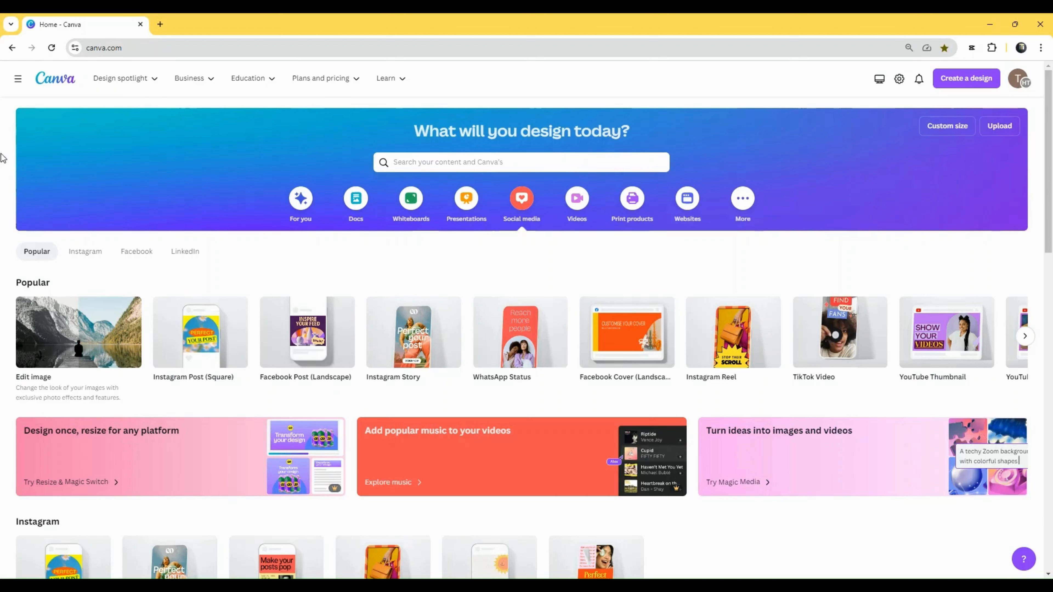
mouse_move(17, 79)
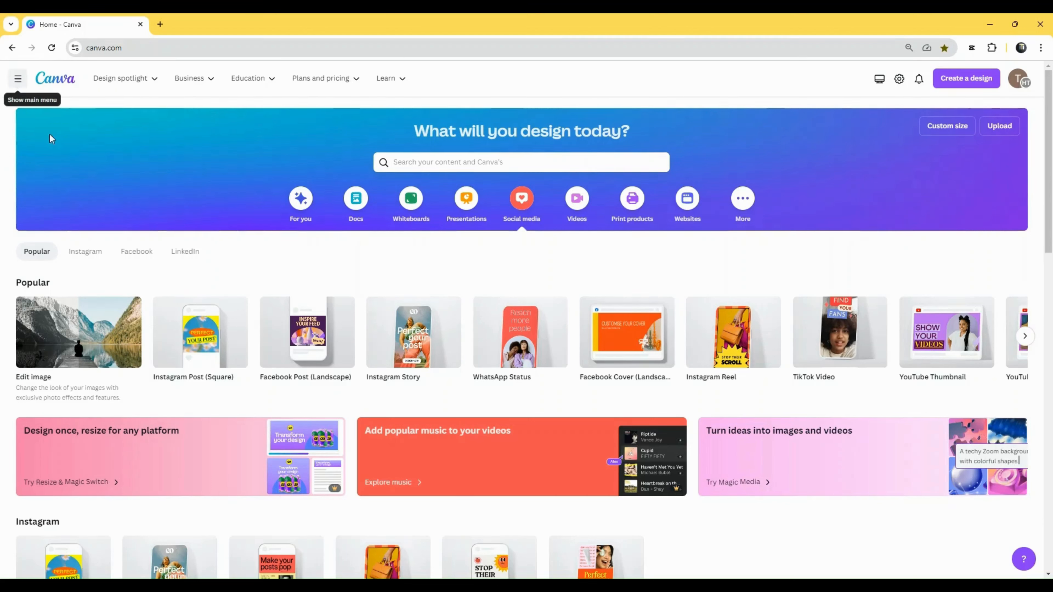
click(18, 79)
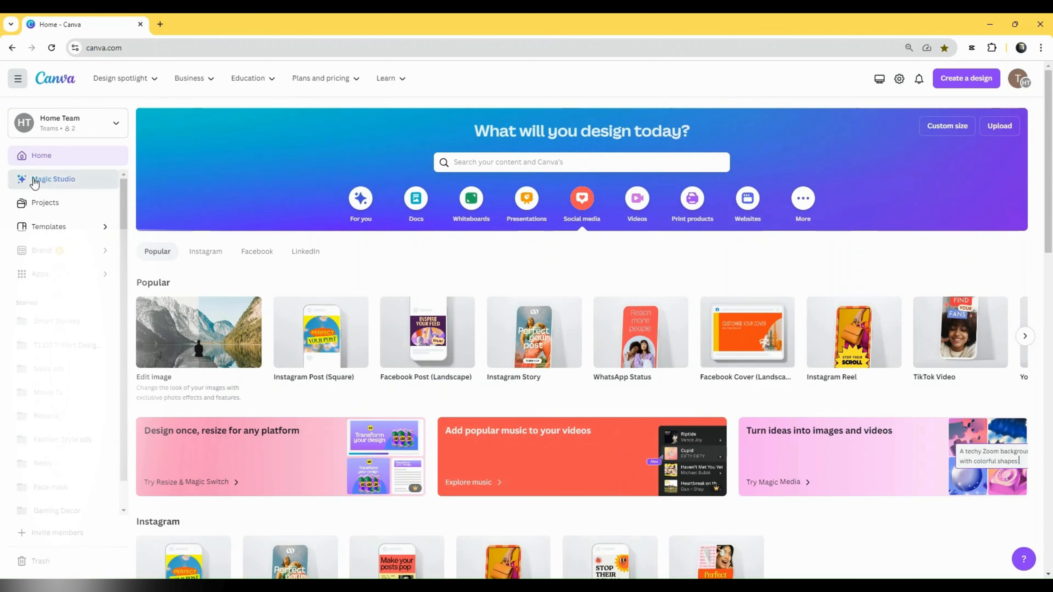
click(54, 179)
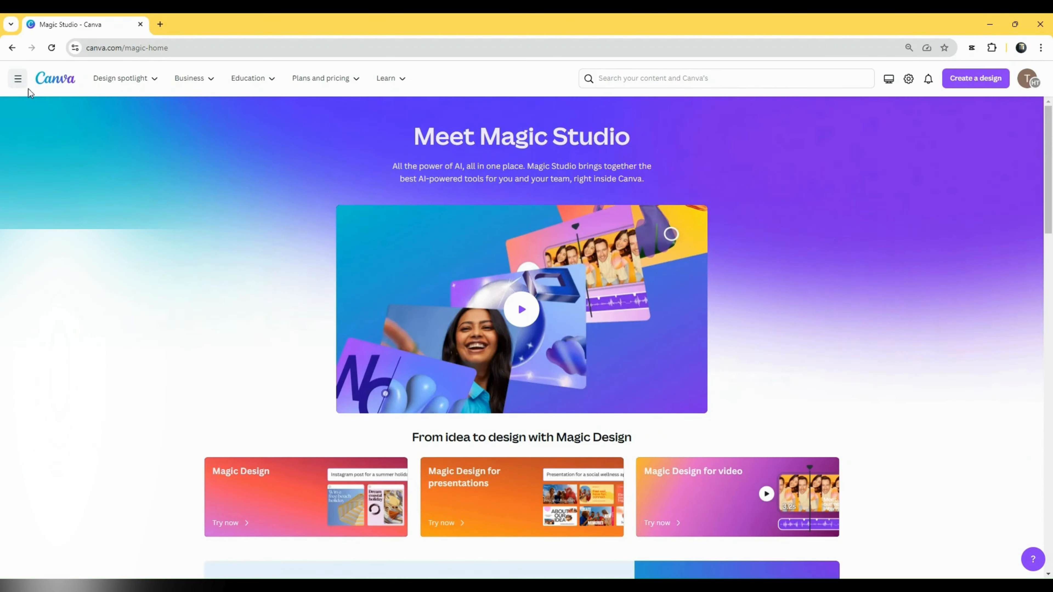
mouse_move(570, 138)
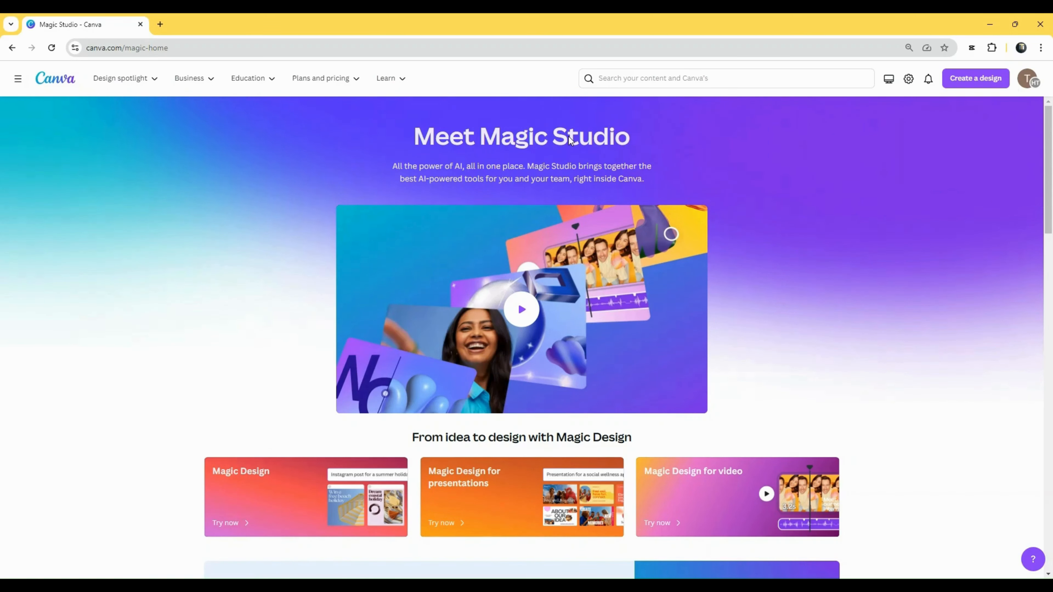
Browse the AI tool cards and start trying Magic Expand in a new design.
scroll(down, 3)
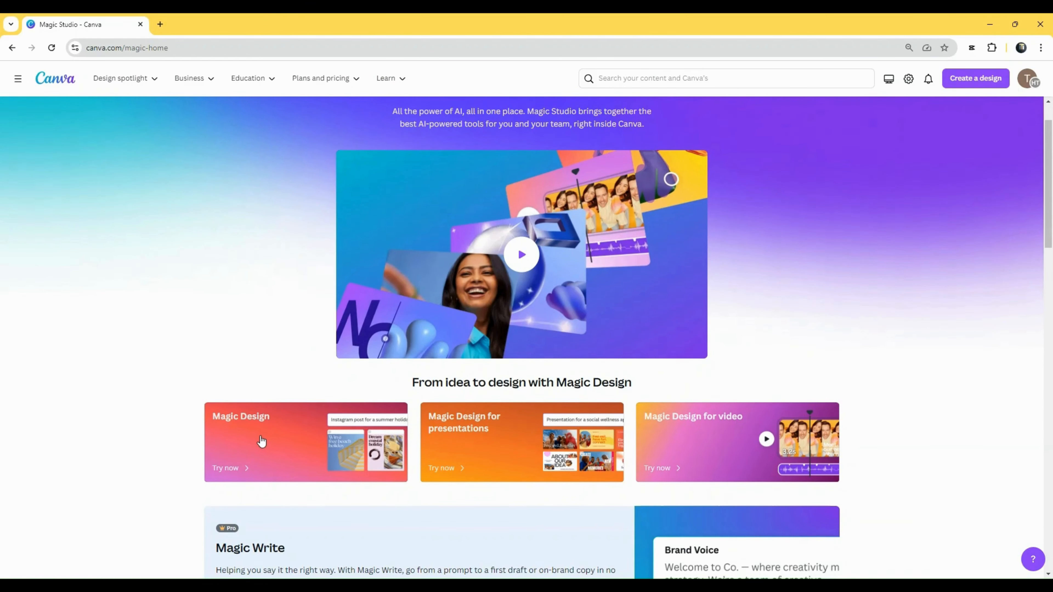
scroll(down, 3)
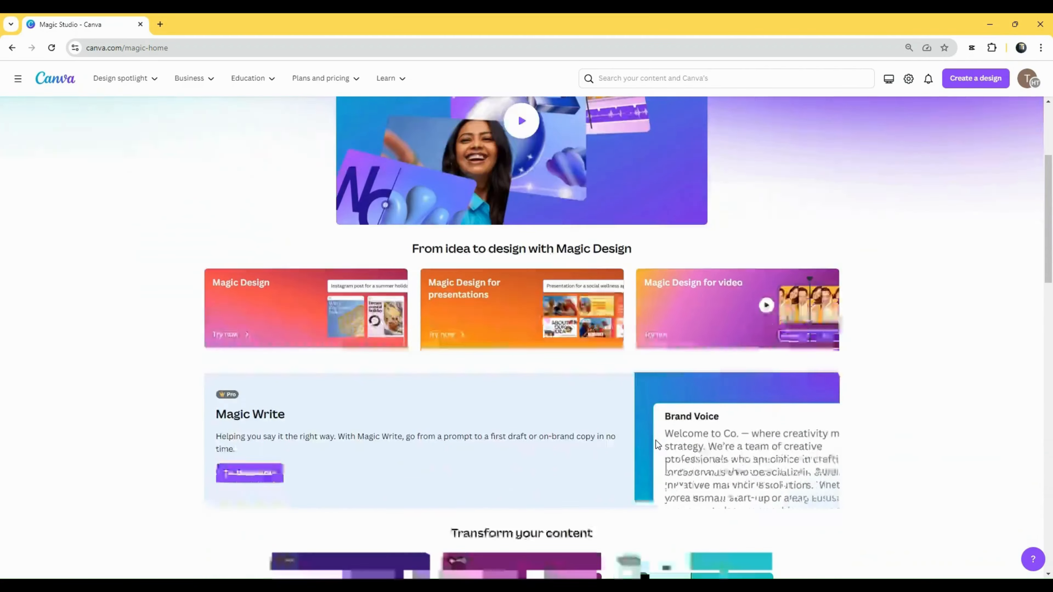
scroll(down, 3)
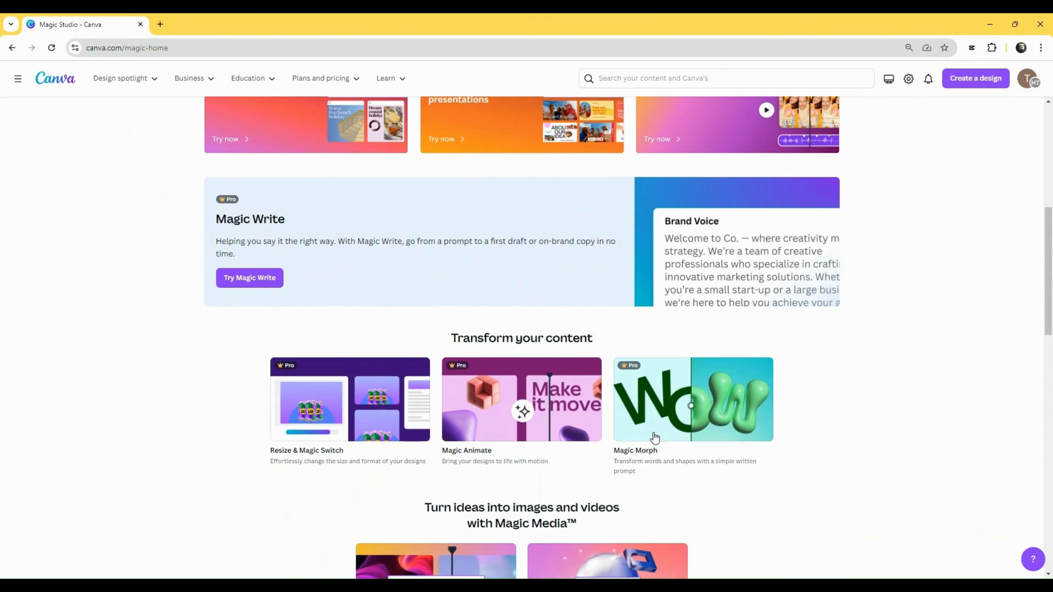
mouse_move(834, 400)
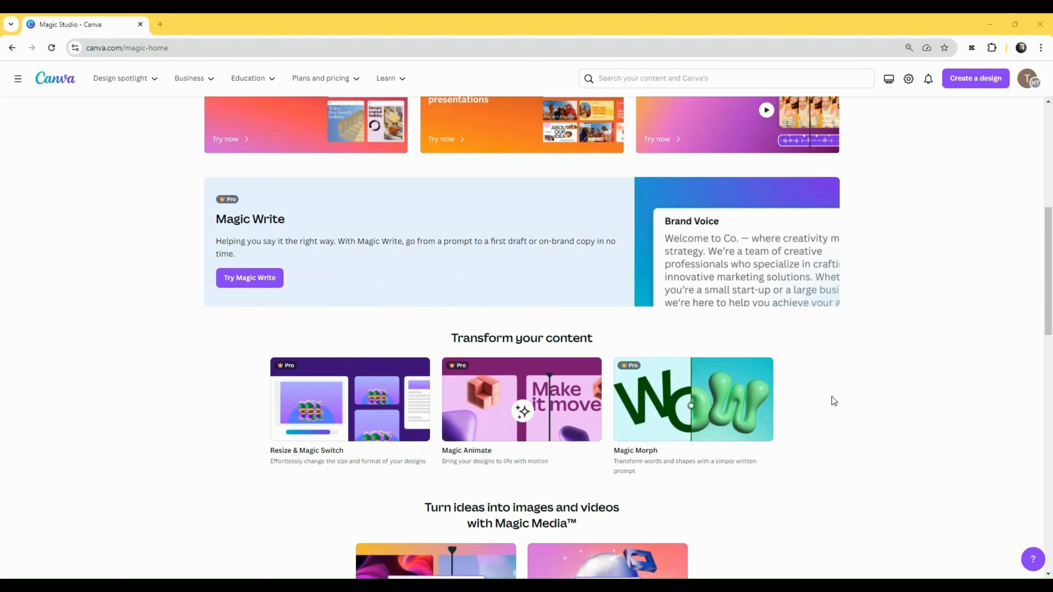
scroll(down, 3)
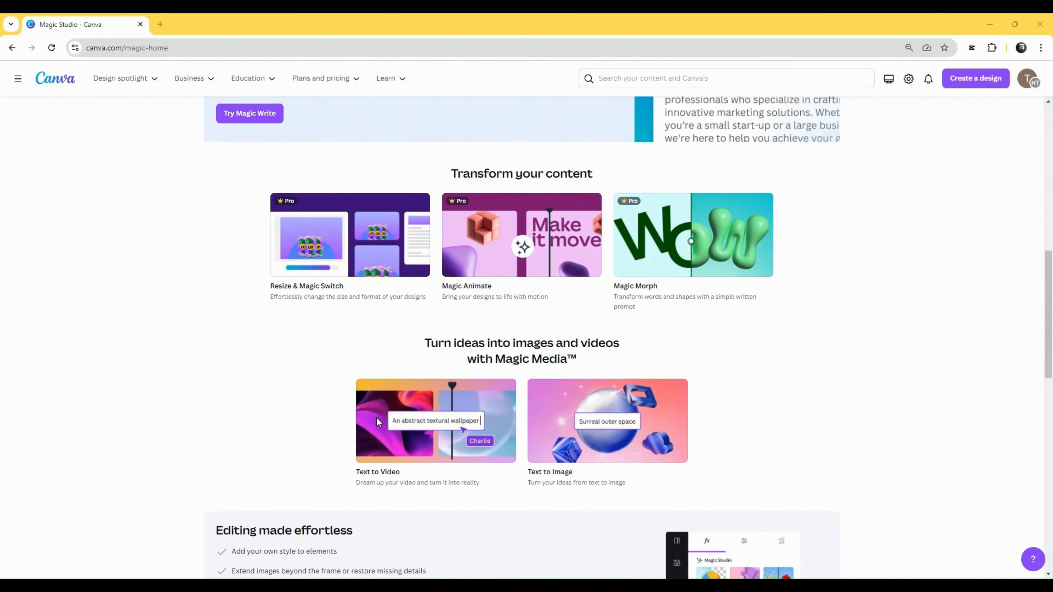
scroll(down, 3)
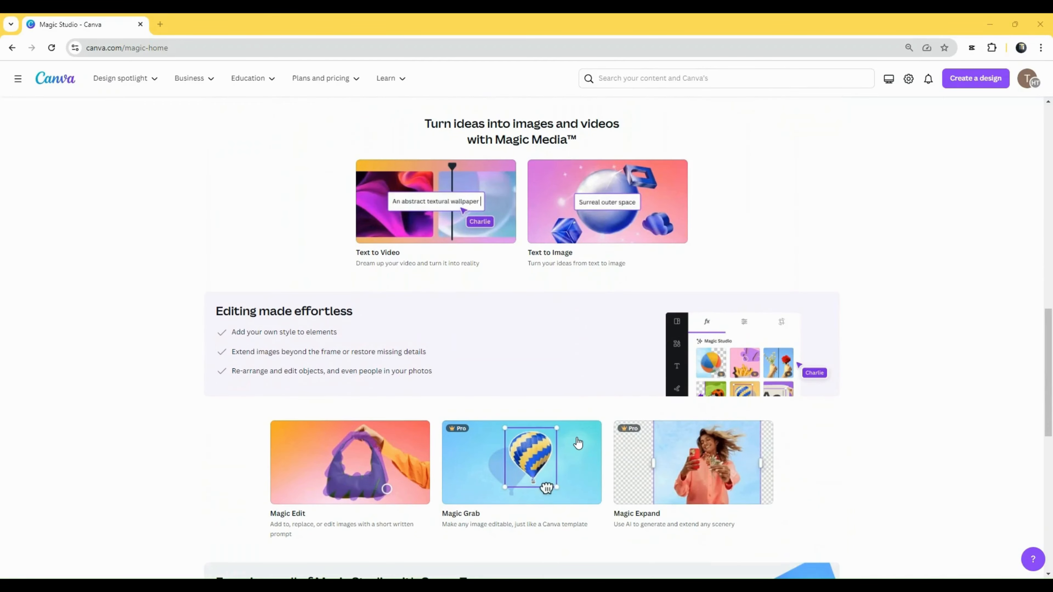
scroll(down, 3)
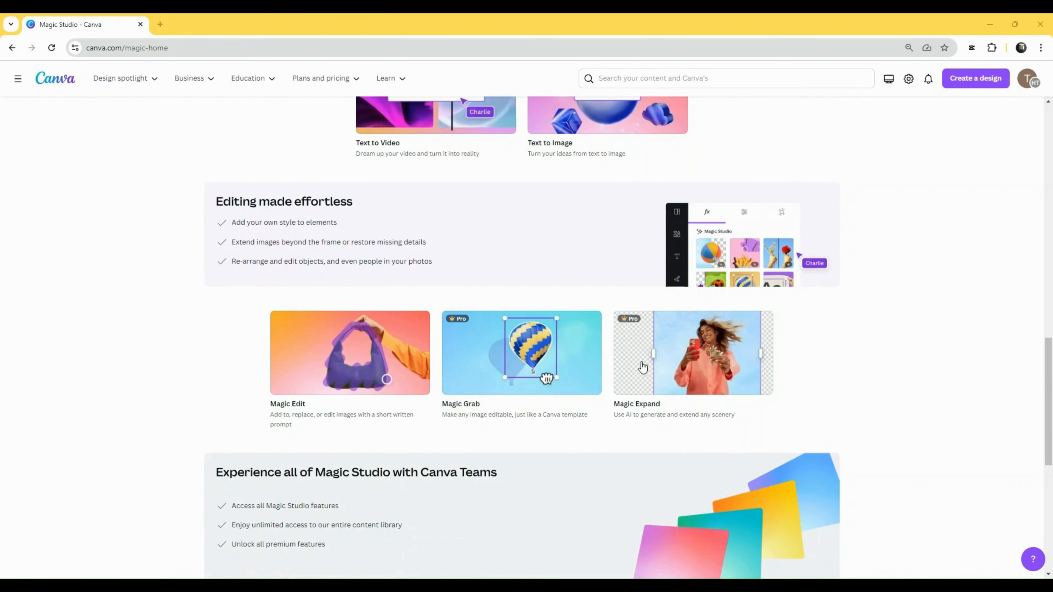
click(975, 78)
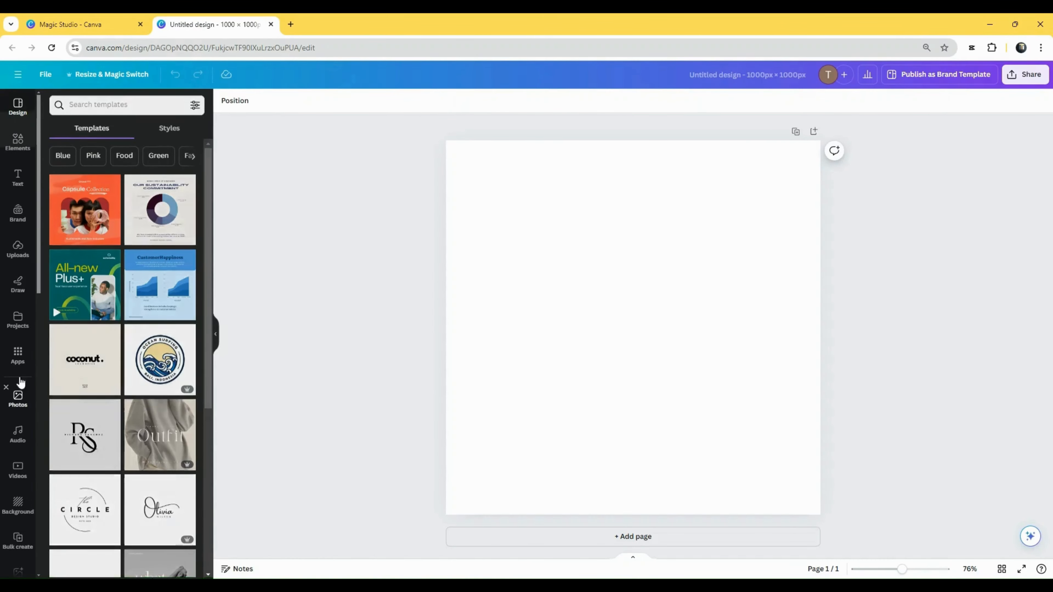
Search Photos for 'Hot air' balloons and add the yellow balloon on blue sky.
text(Hot air)
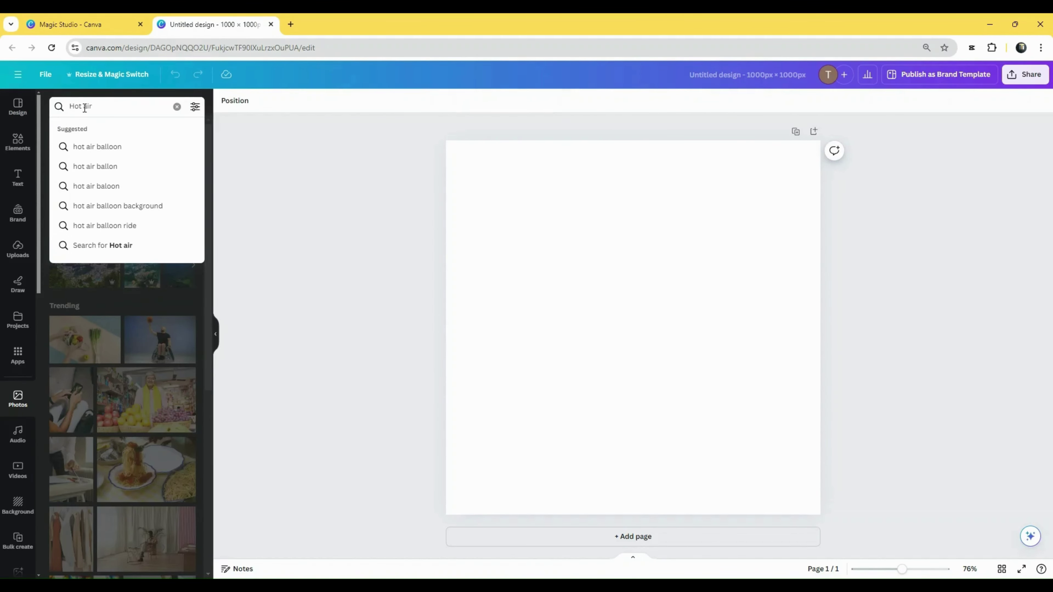
click(96, 166)
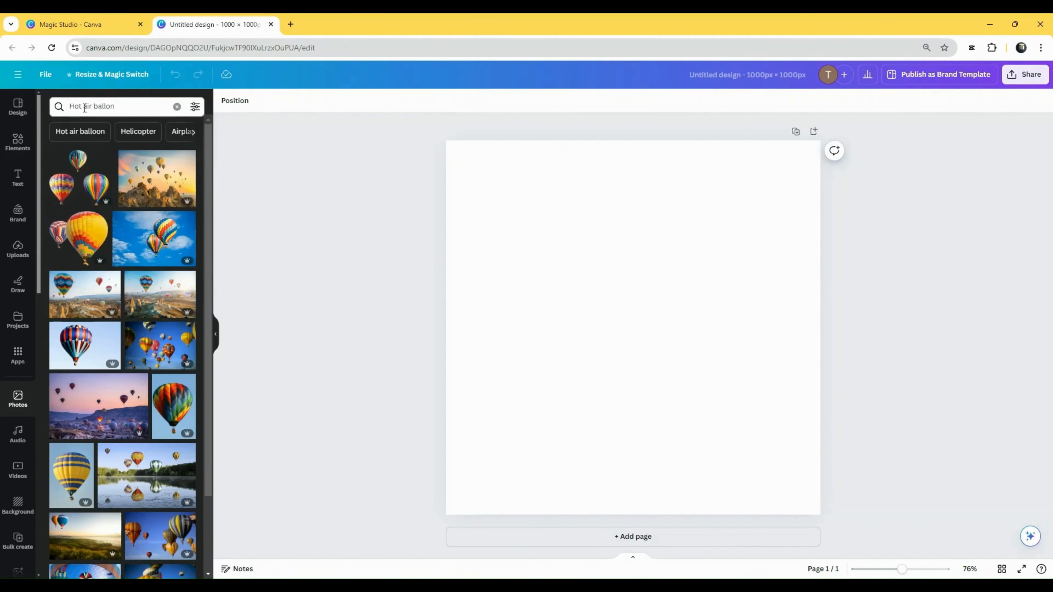
mouse_move(85, 257)
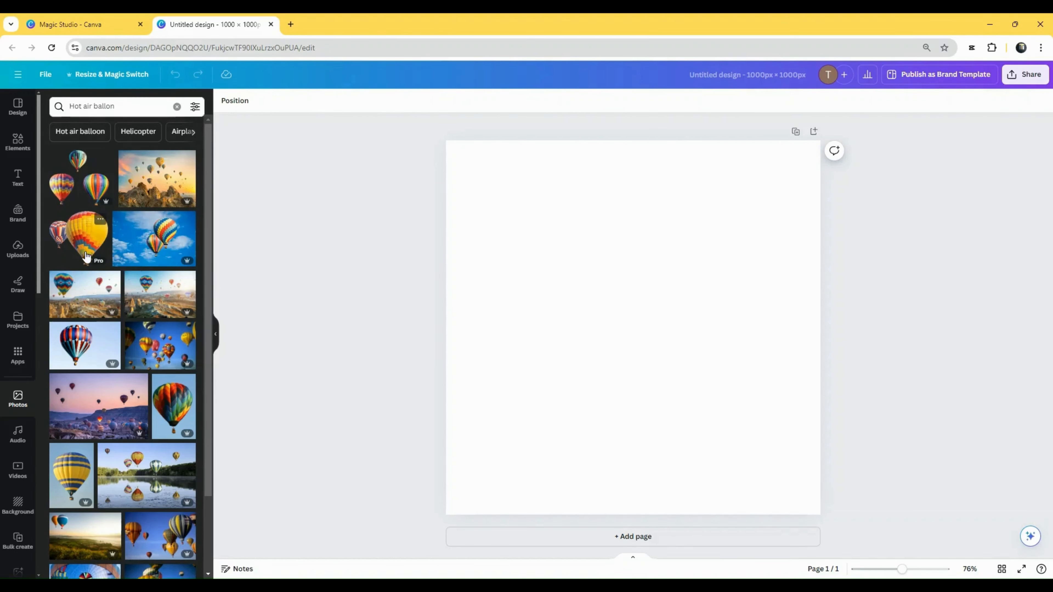
click(17, 106)
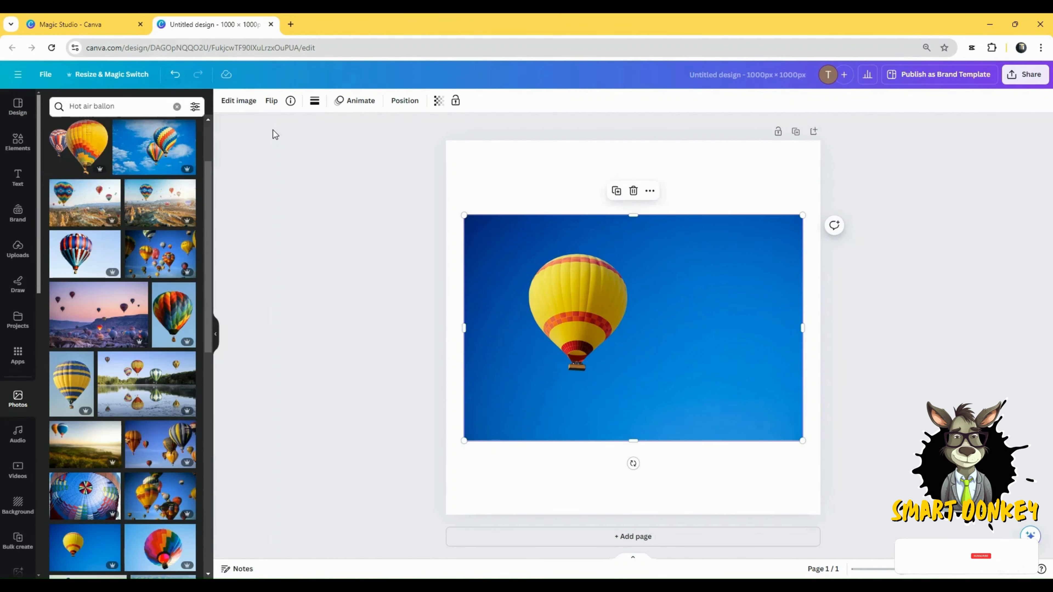
Magic Grab the balloon out of the photo and delete the leftover sky background.
click(237, 101)
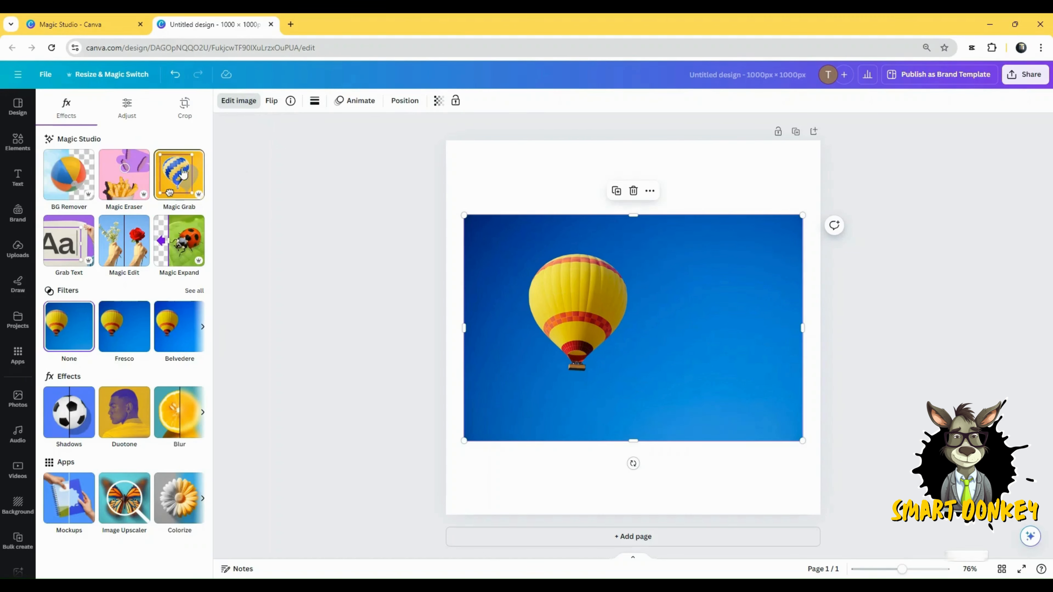
click(179, 174)
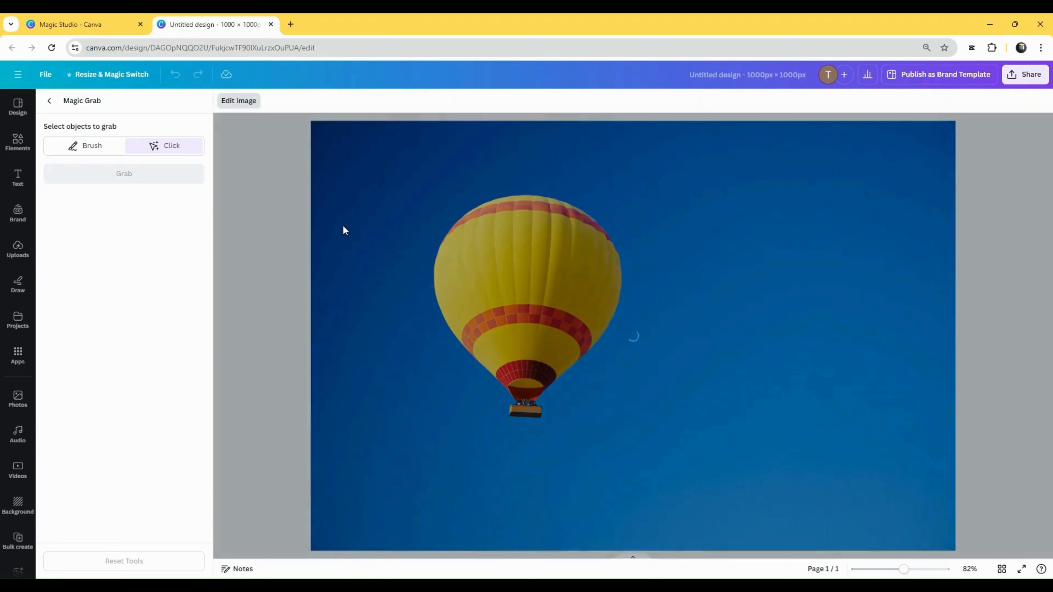
click(547, 303)
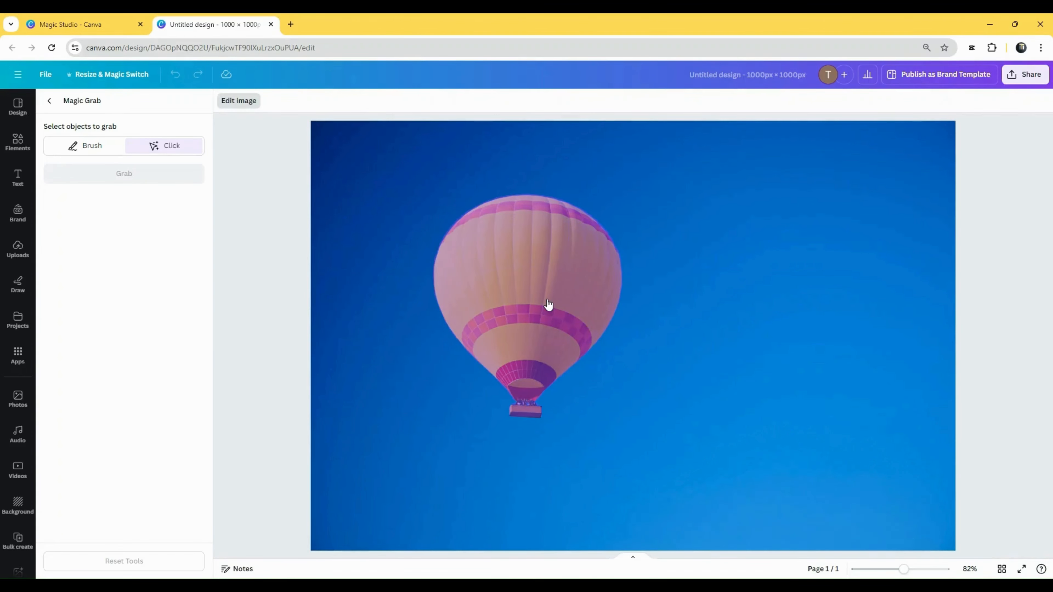
click(547, 302)
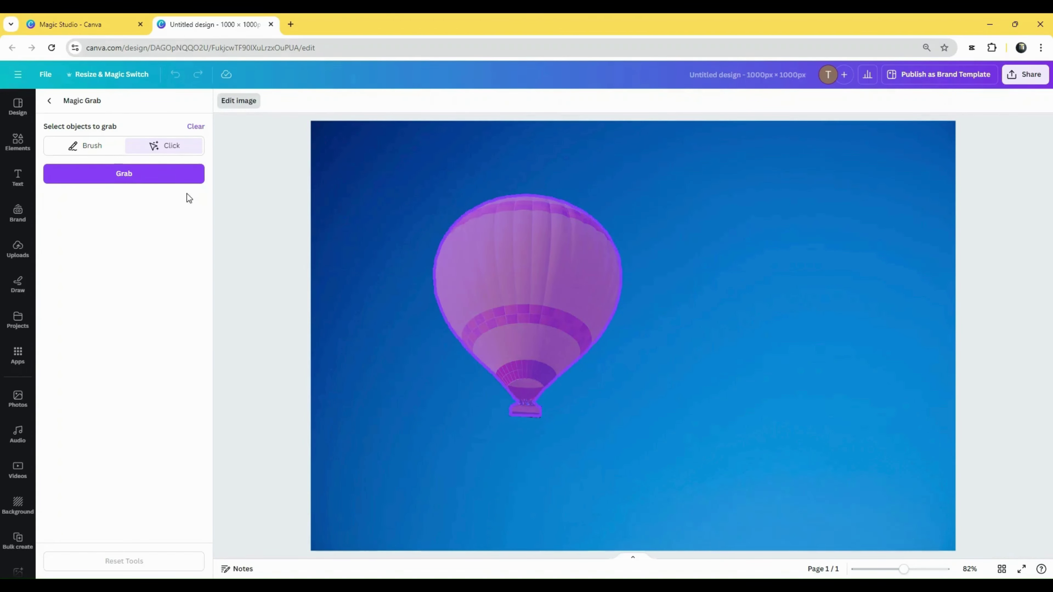
click(124, 173)
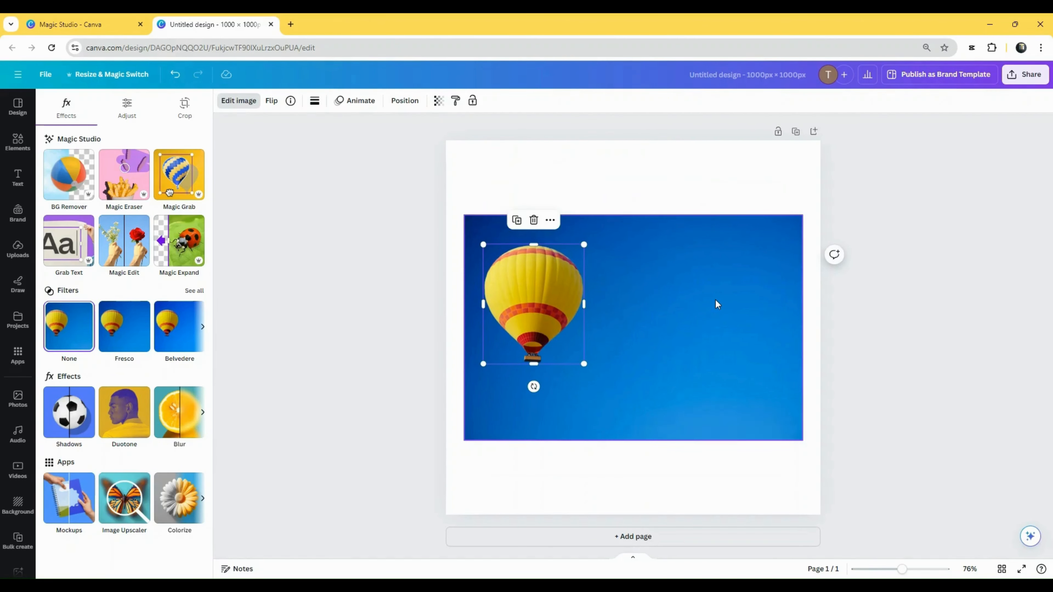
click(405, 100)
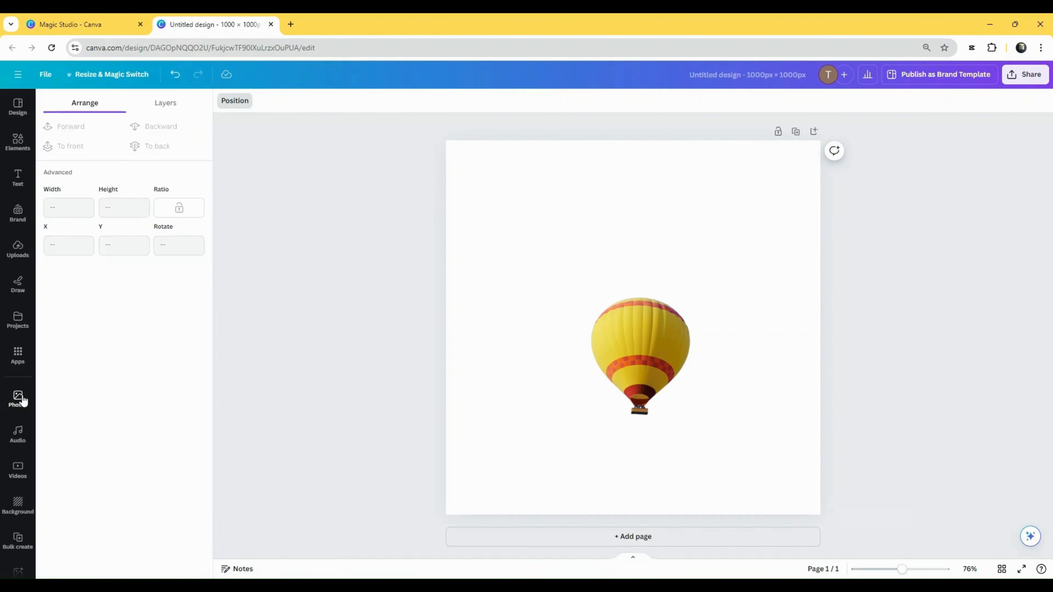
Search Photos for Valley, then switch to the black 'Attitude' T-shirt design.
click(18, 398)
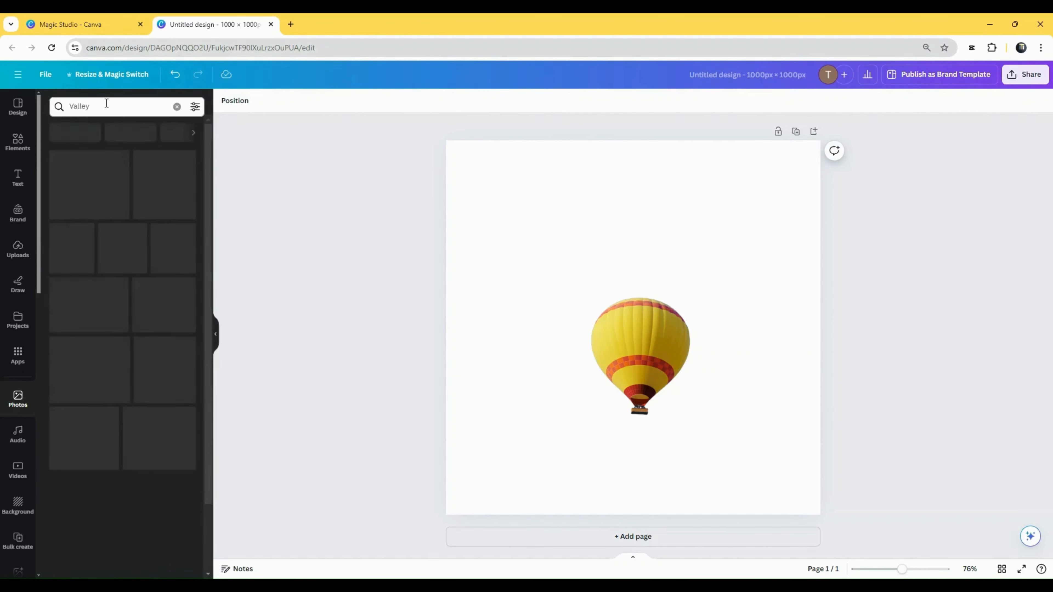
key(Return)
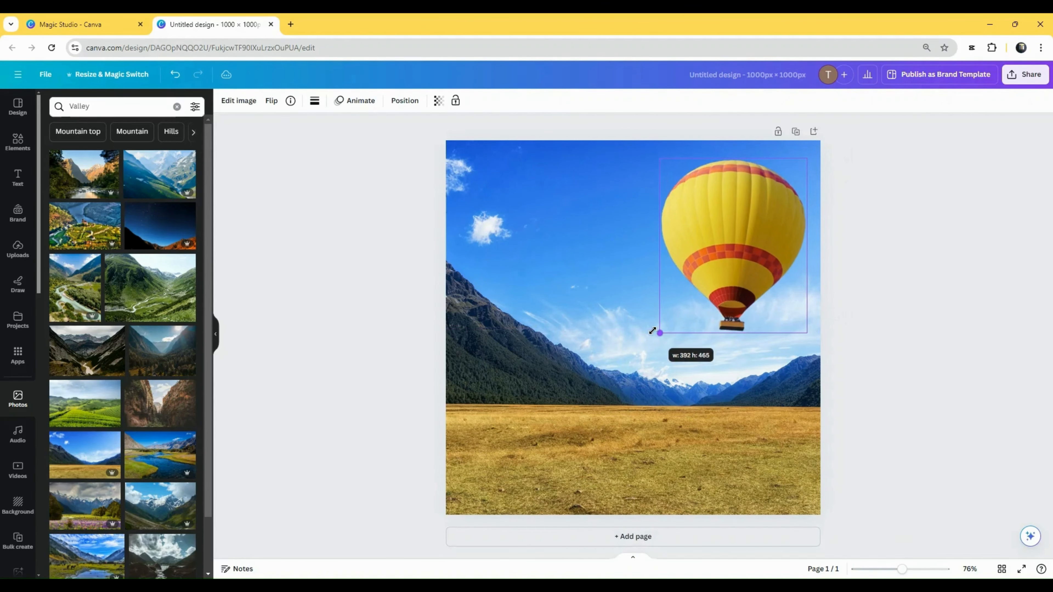
click(215, 24)
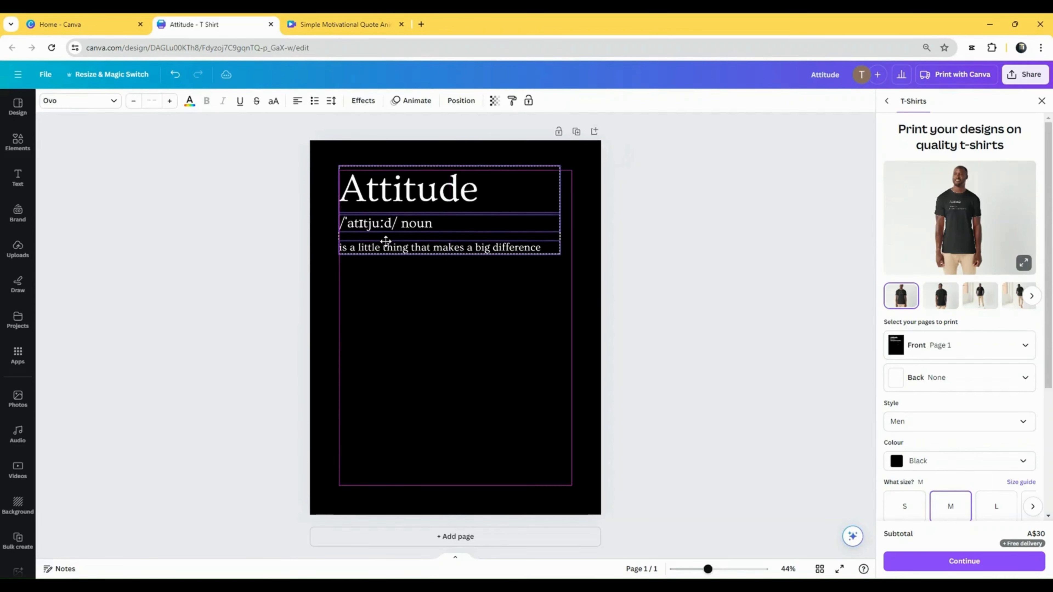
Preview the T-shirt mockup in Navy, then return to the untitled design.
click(959, 217)
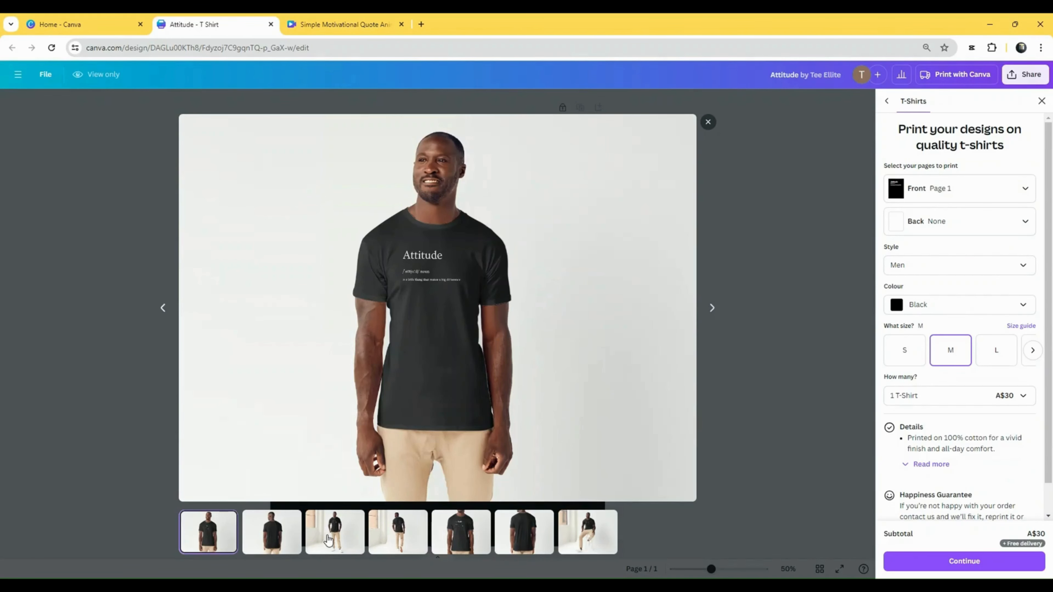
click(460, 532)
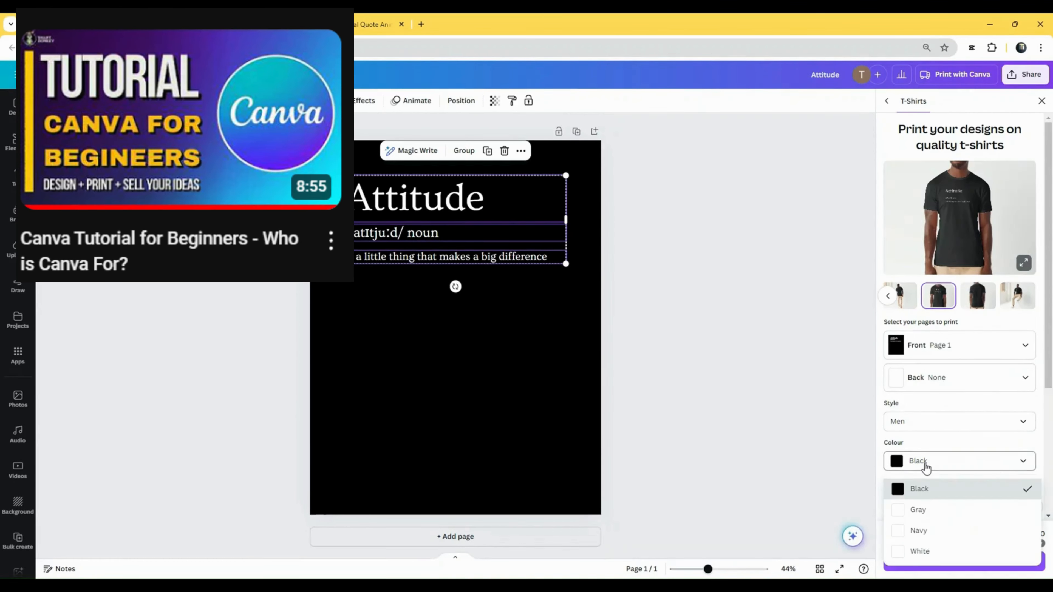
click(918, 531)
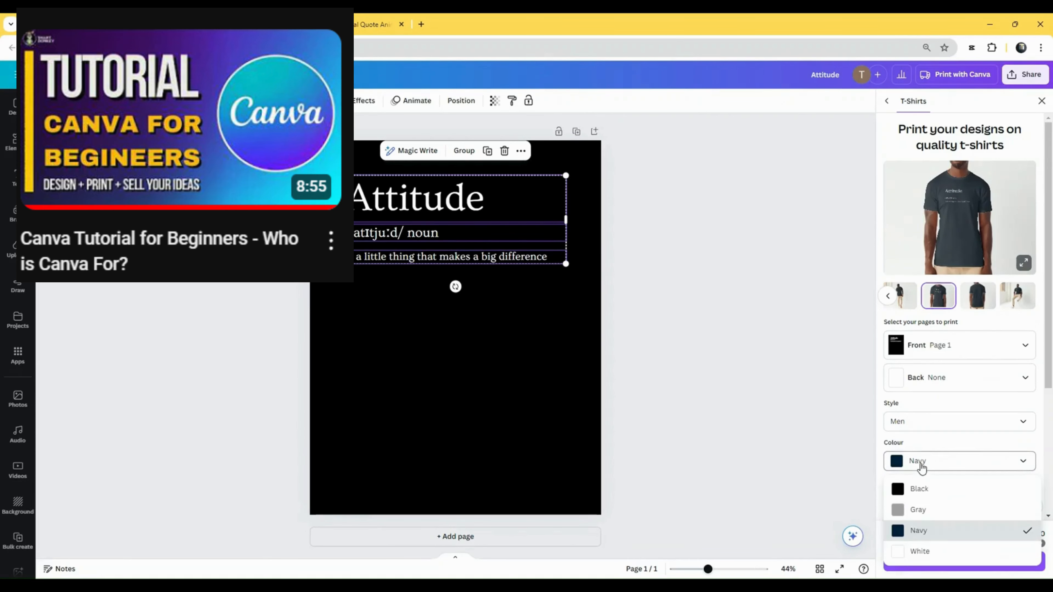
click(918, 509)
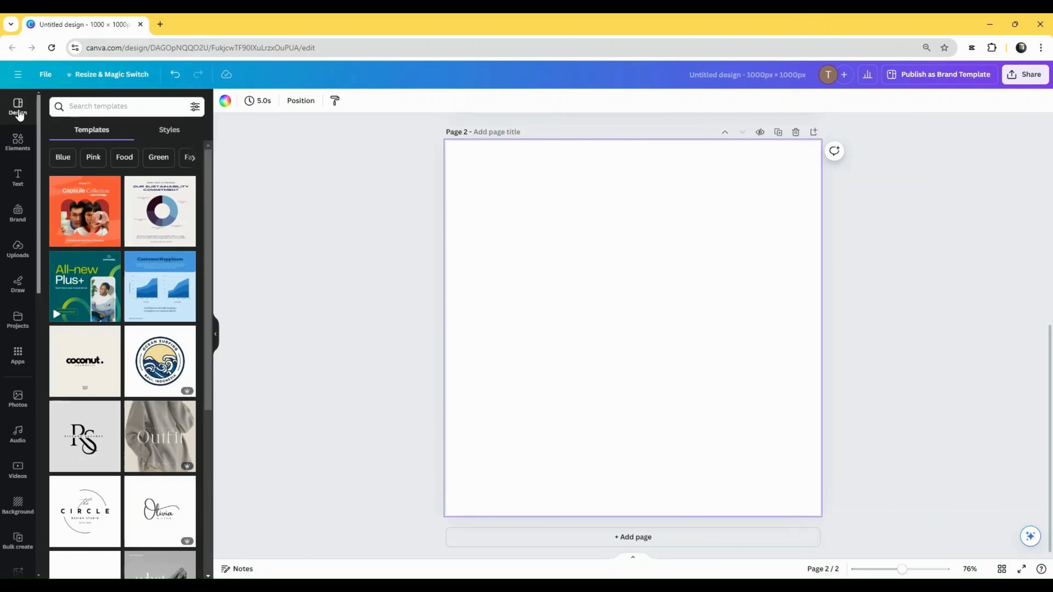
mouse_move(18, 352)
text(M)
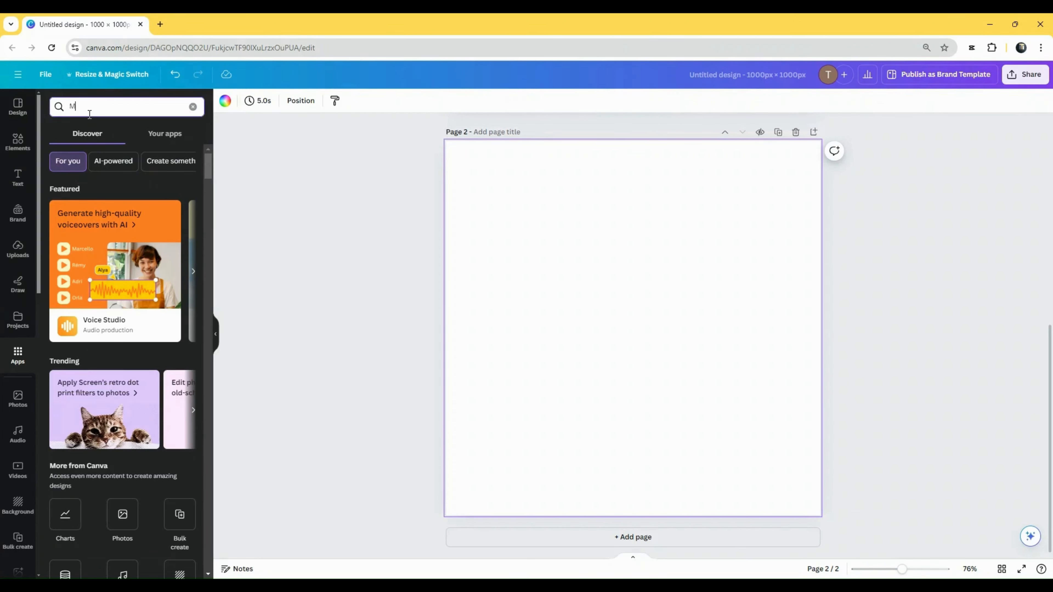
Search Apps for Magic Morph and open it beside the blank second page.
text(agic Mp)
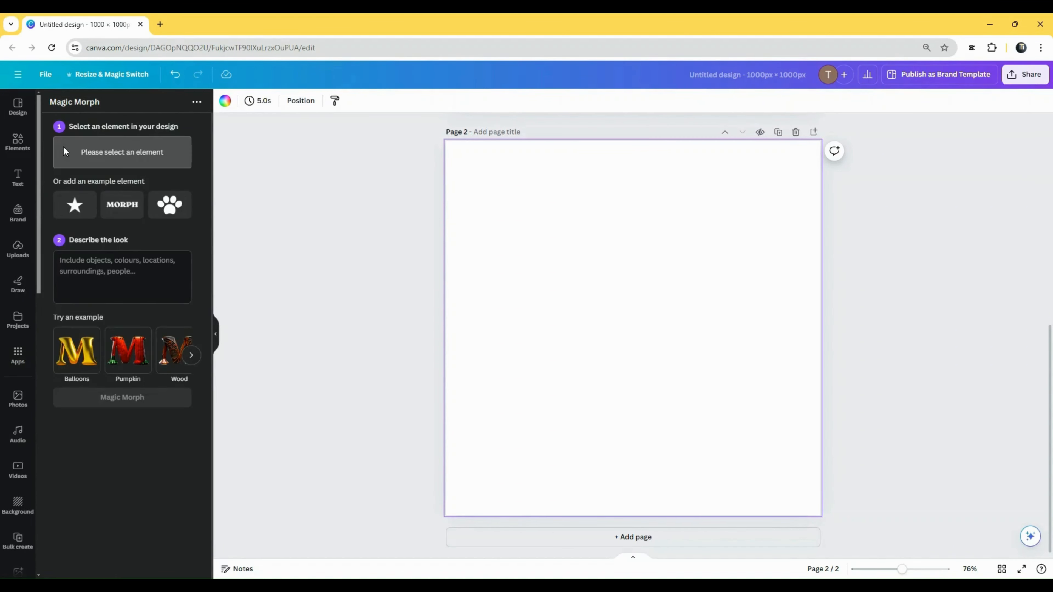
mouse_move(170, 205)
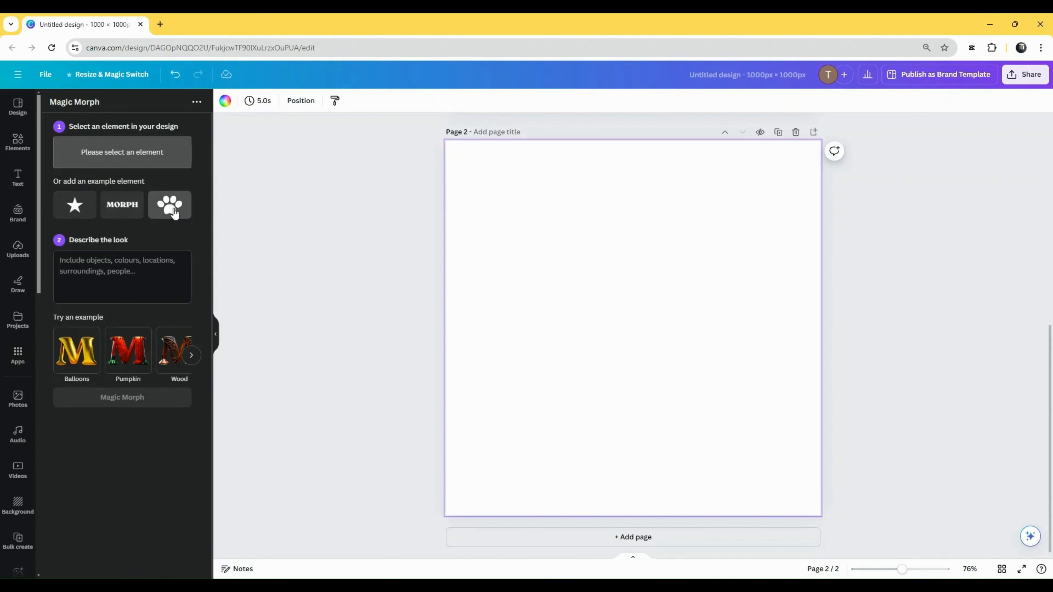
Morph the example paw print with a 'Red and' black description and add a result to page 2.
click(170, 205)
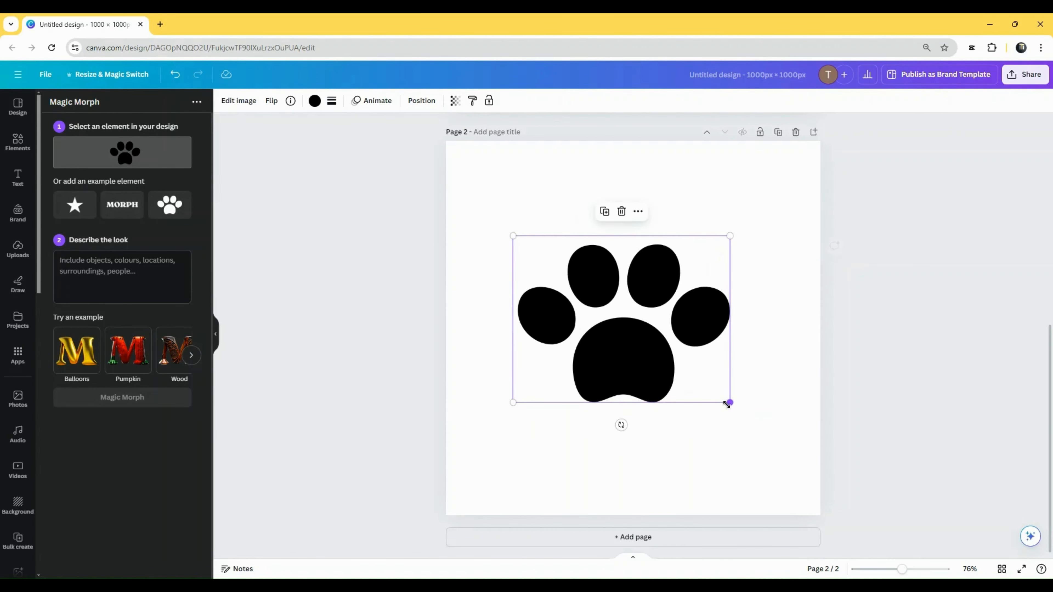
click(123, 276)
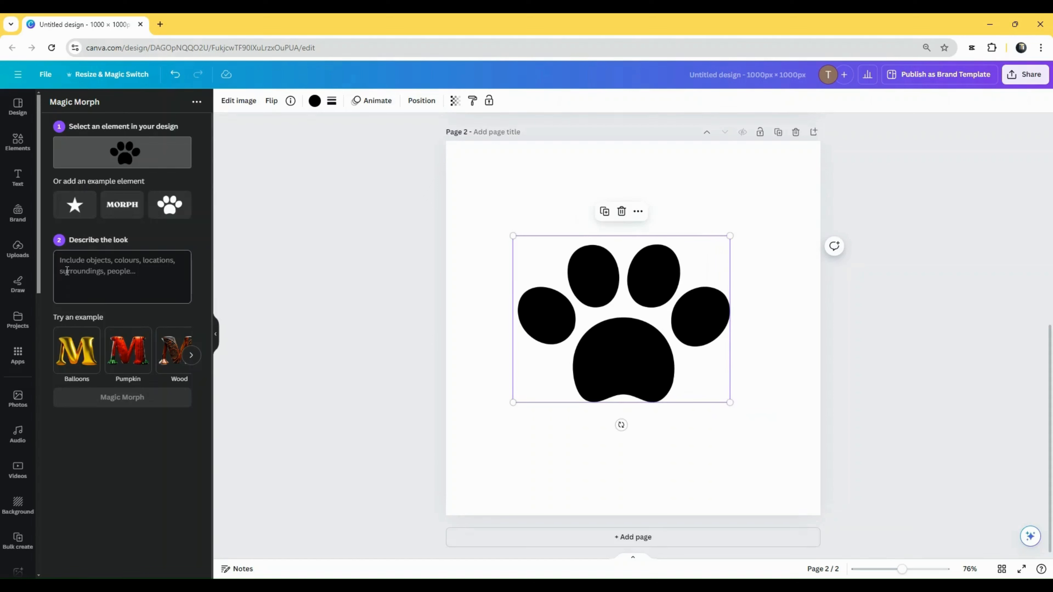
text(Redn a)
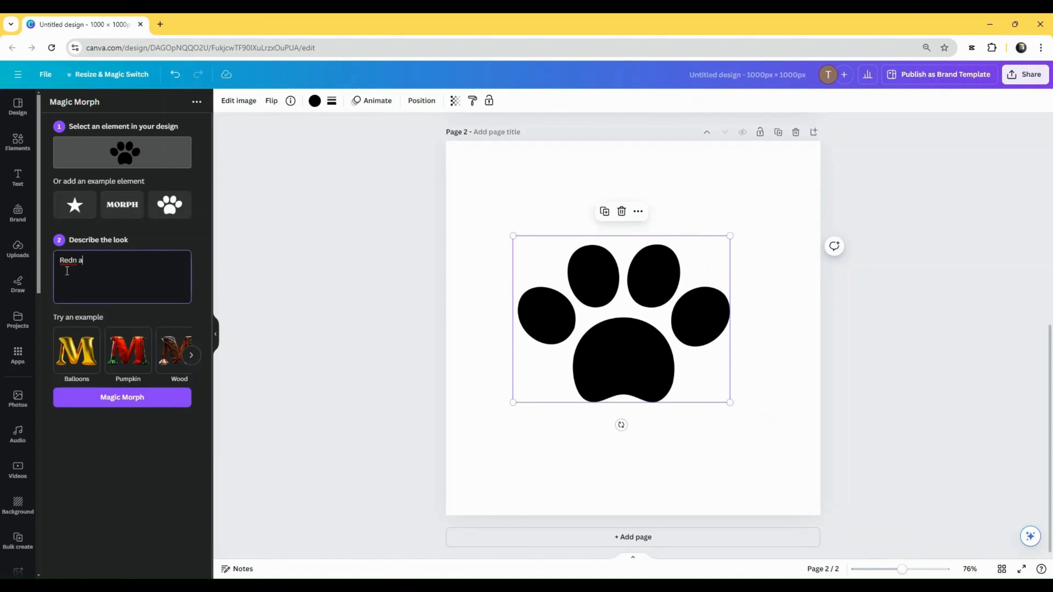
text(Red and Black St)
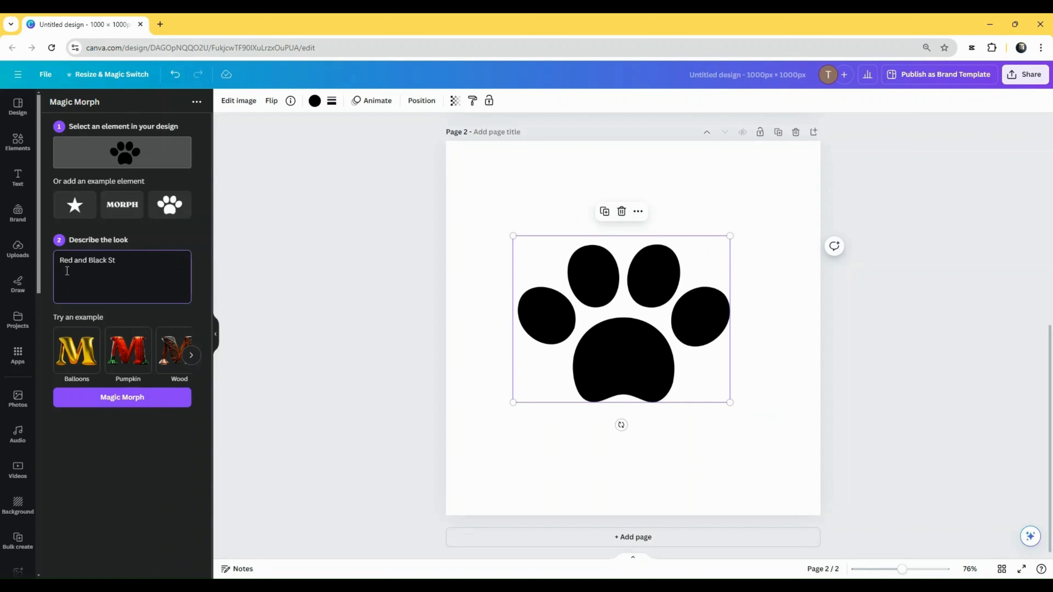
click(122, 397)
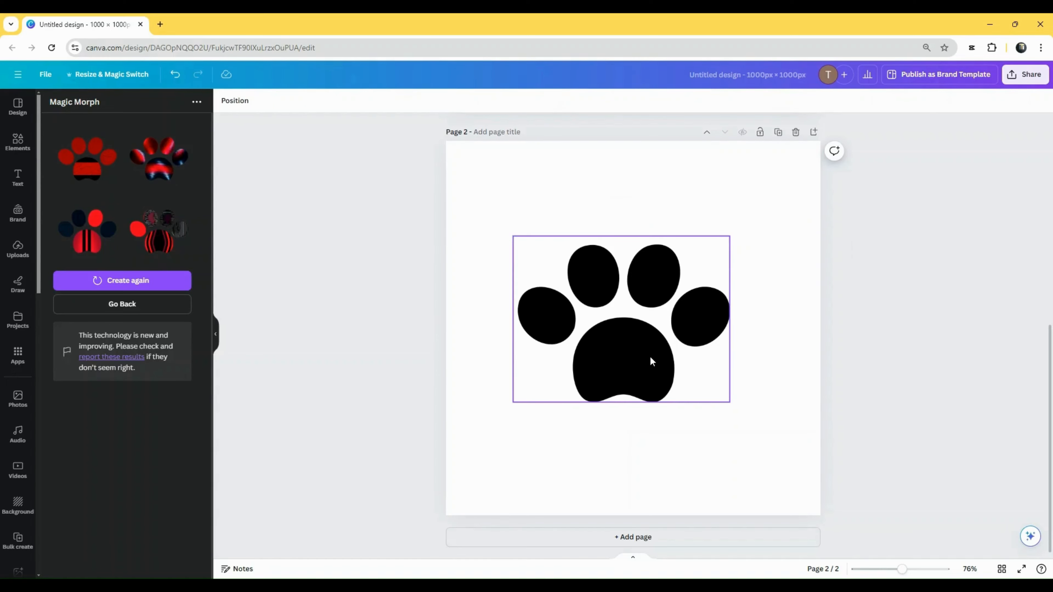
click(158, 158)
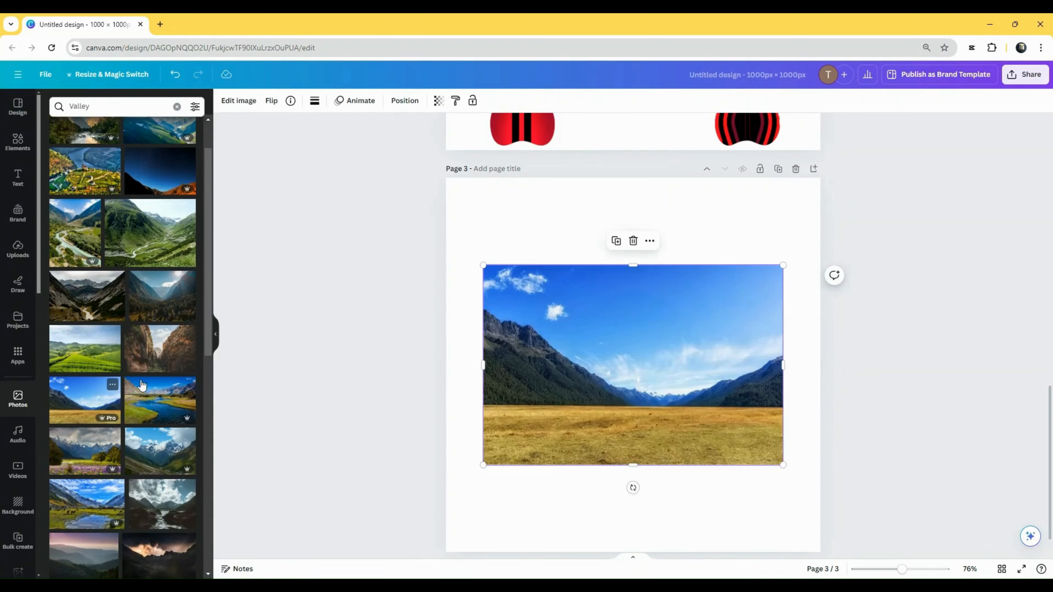
mouse_move(611, 347)
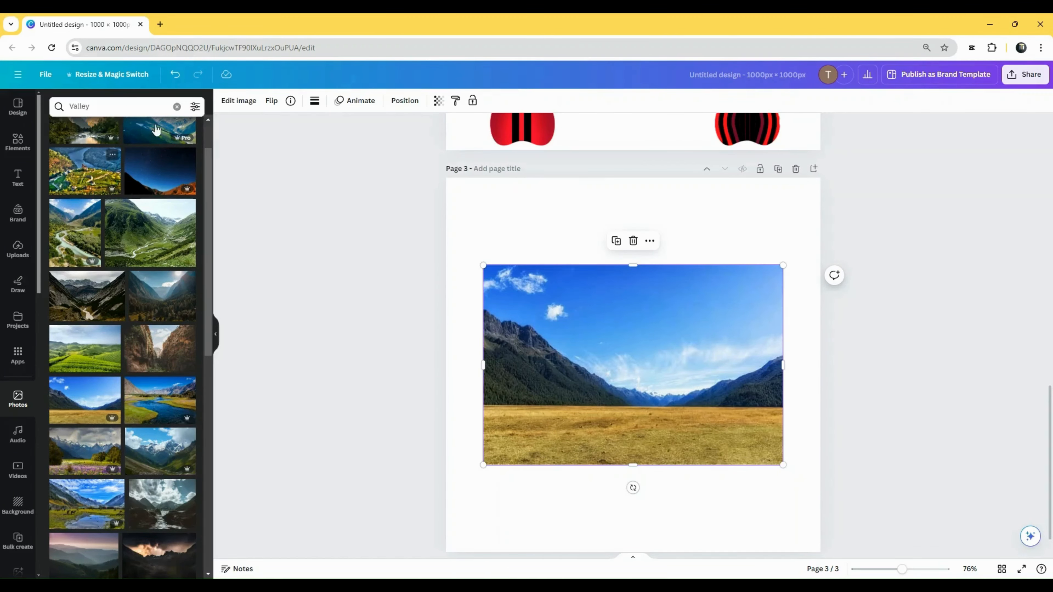
mouse_move(238, 101)
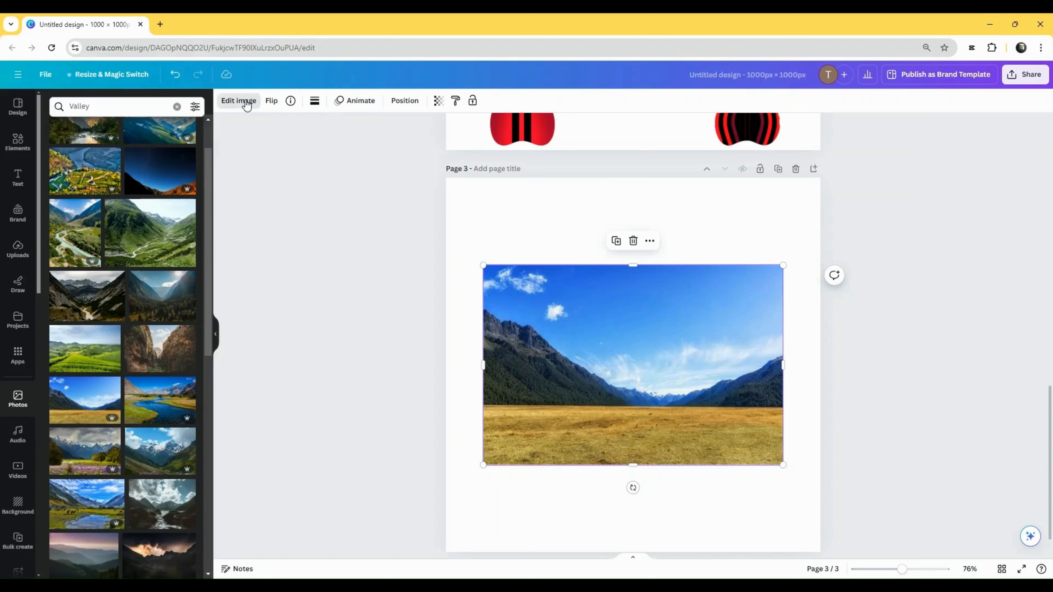
Bring up Magic Expand from the valley photo's Edit image options on page 3.
click(237, 101)
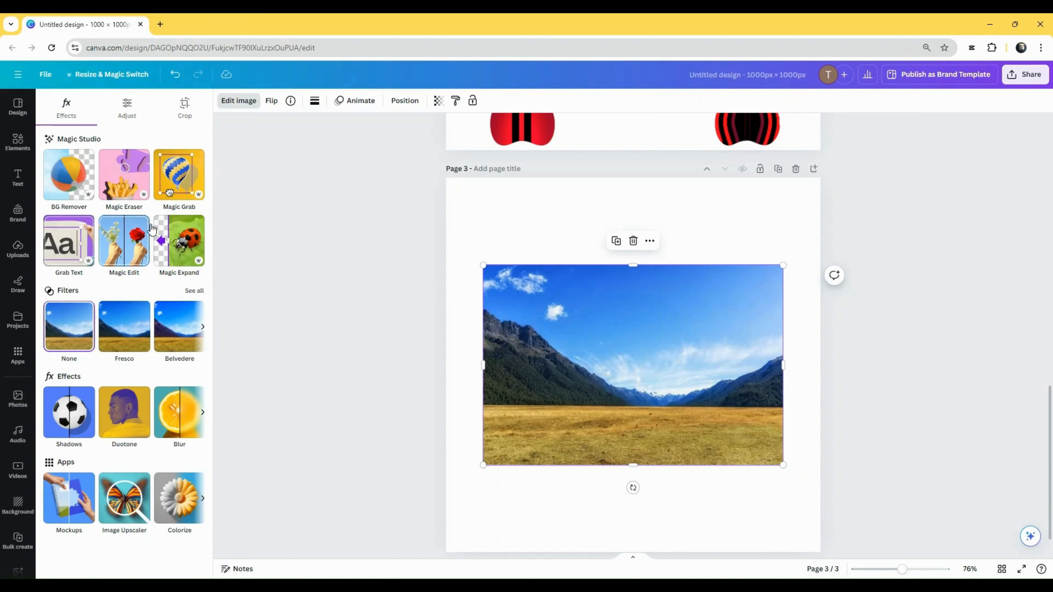
click(185, 108)
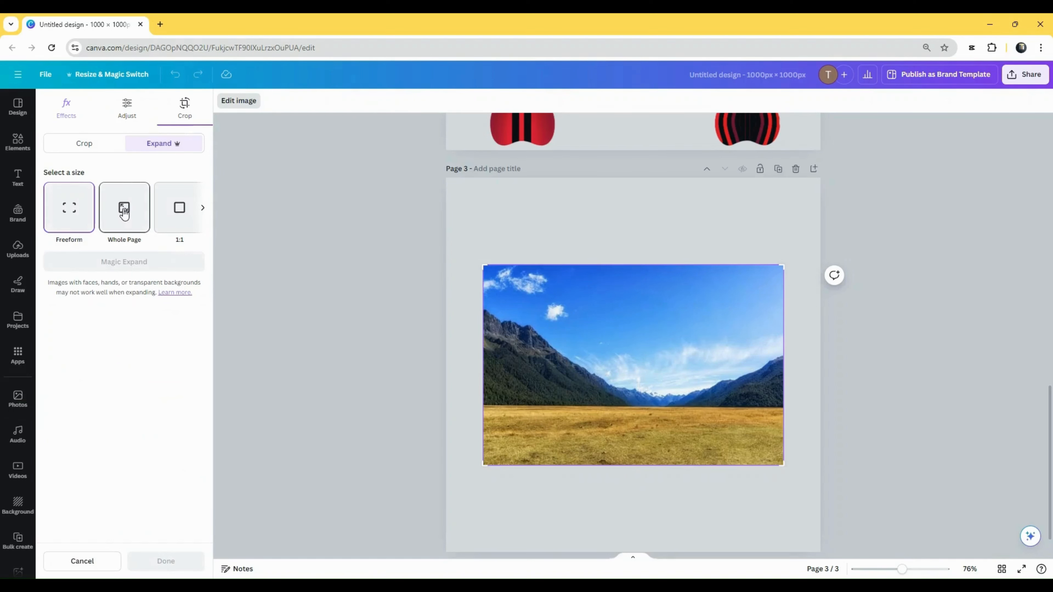
Expand the valley photo to the Whole Page and apply the third generated result.
click(124, 207)
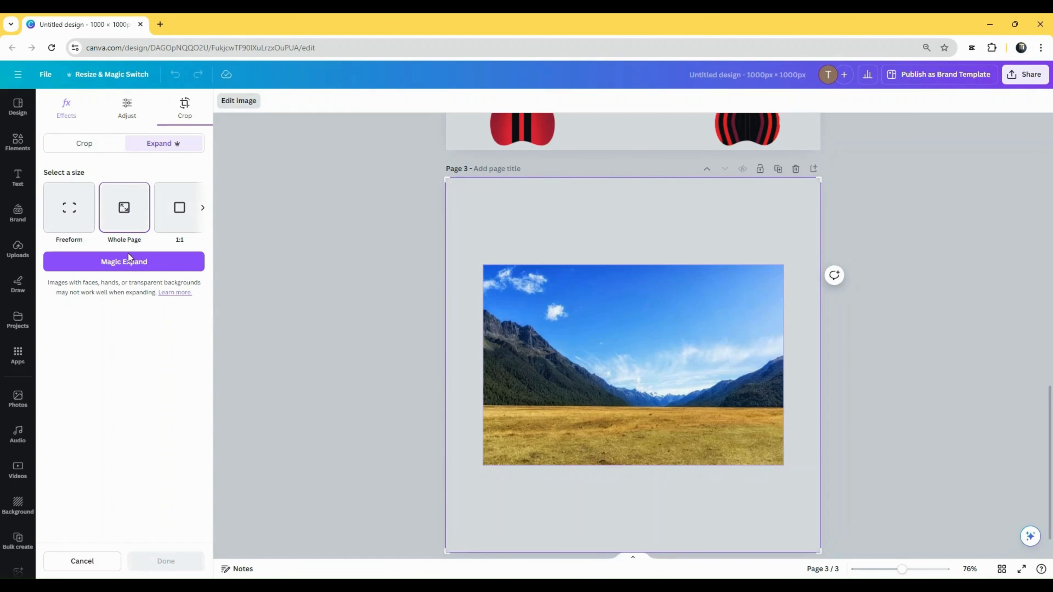
click(123, 261)
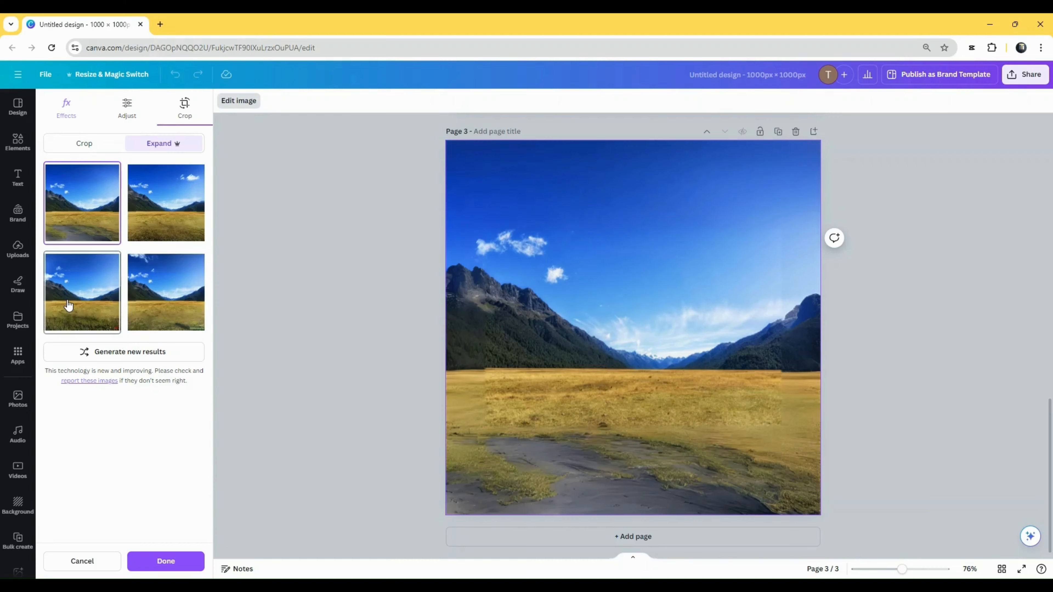
click(81, 293)
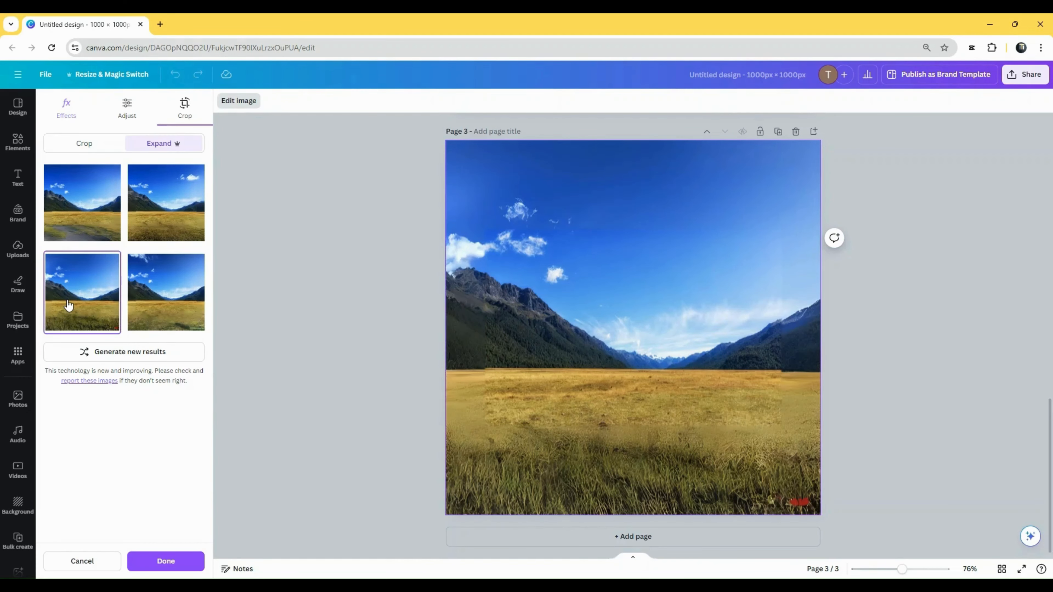
mouse_move(111, 297)
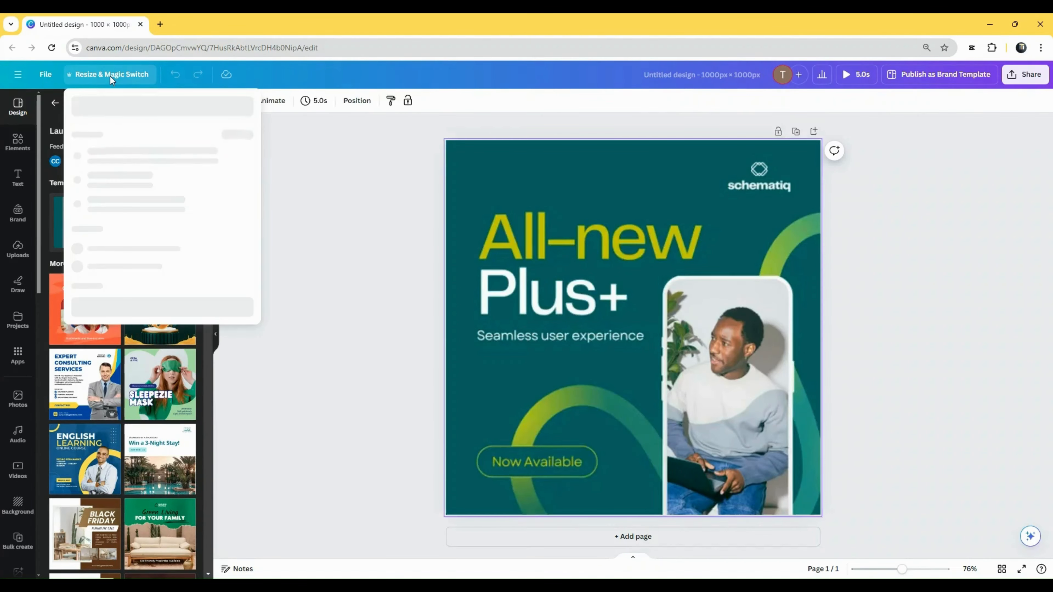
Resize the ad to YouTube Shorts 1080 × 1920 px via Magic Switch and preview it.
click(111, 74)
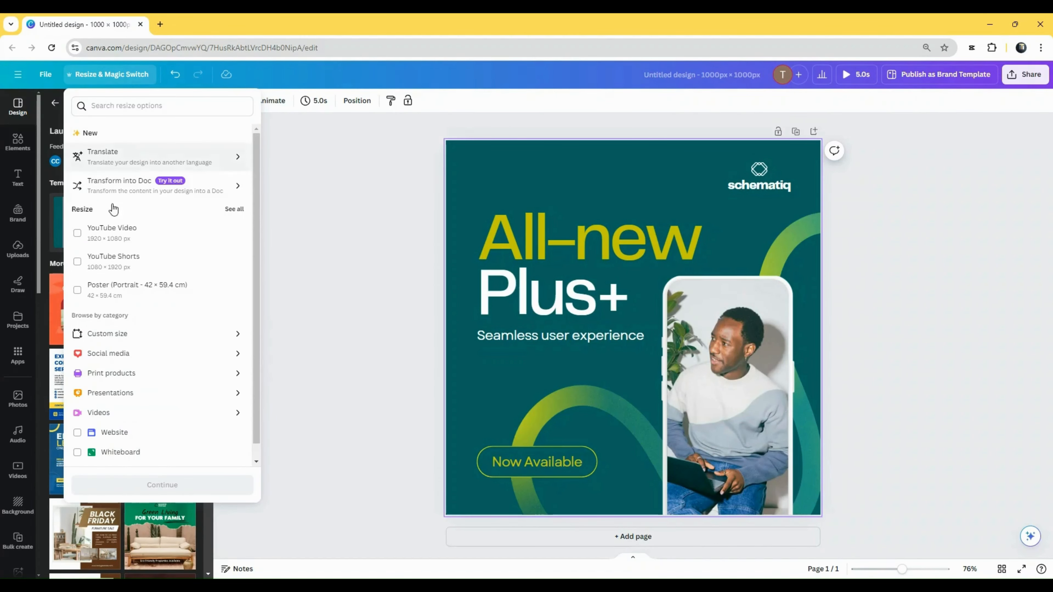
click(77, 261)
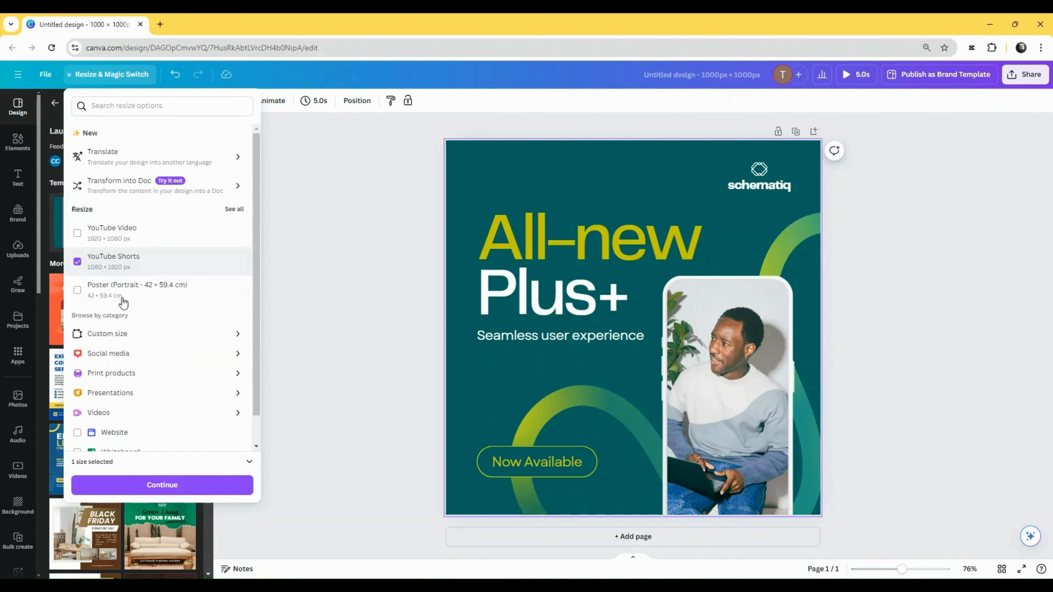
click(162, 485)
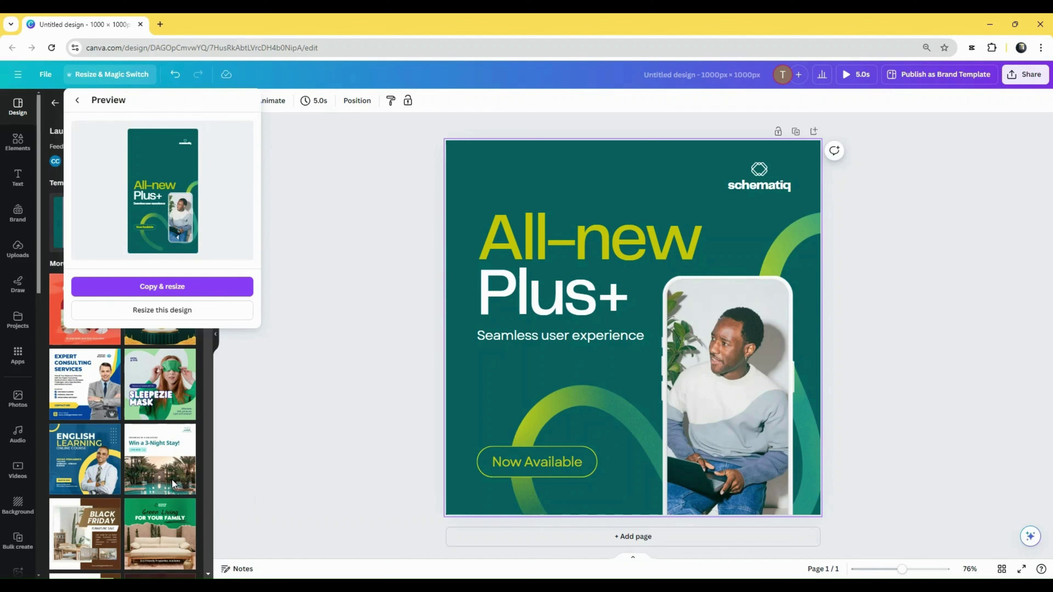
mouse_move(162, 309)
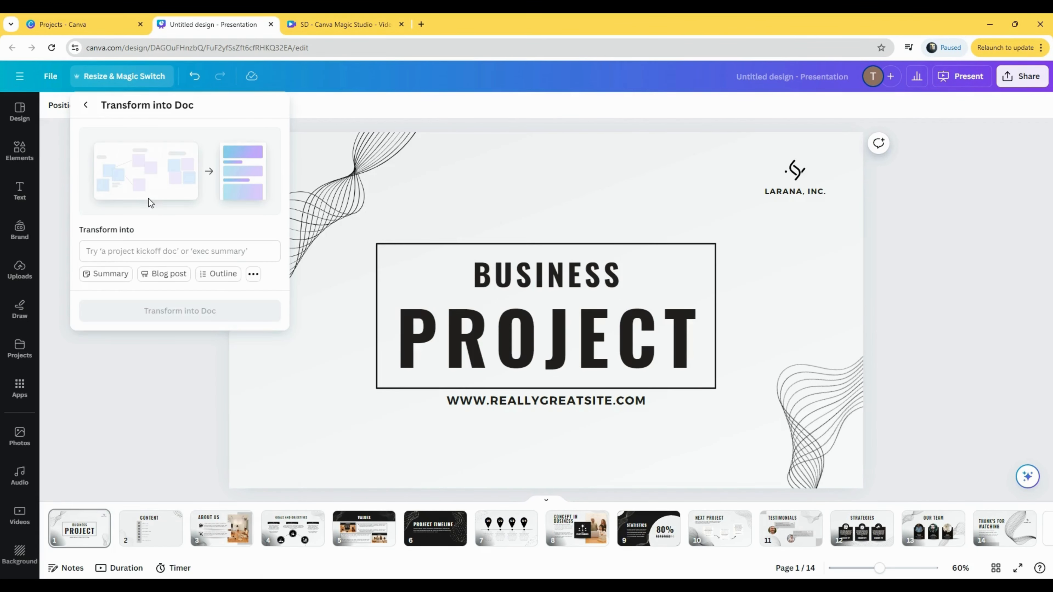
Transform the presentation into a doc described as 'a concise executive summary' and review the result.
text(a concise executive summary)
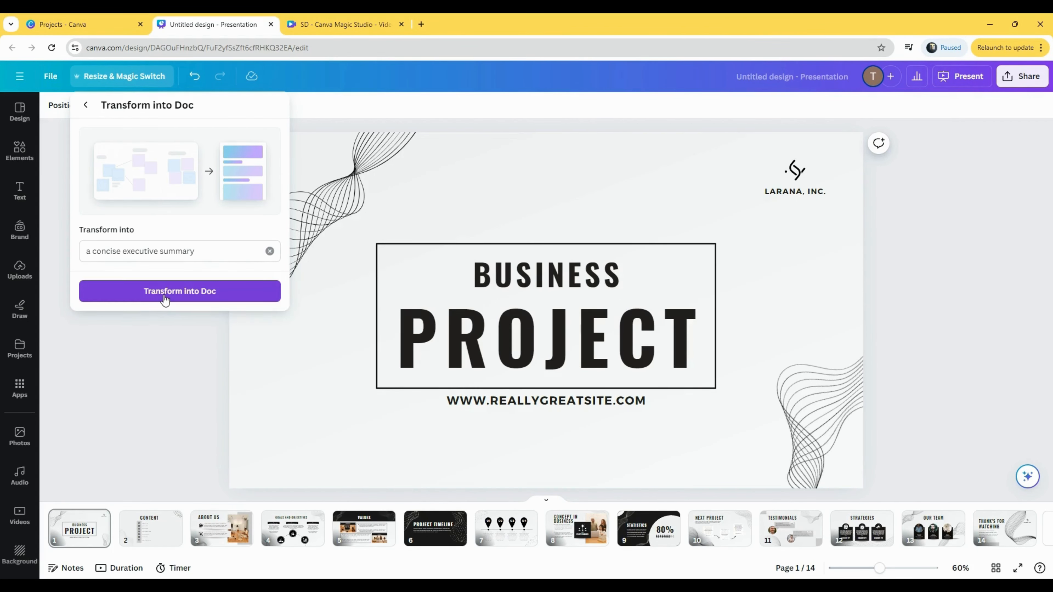
click(179, 291)
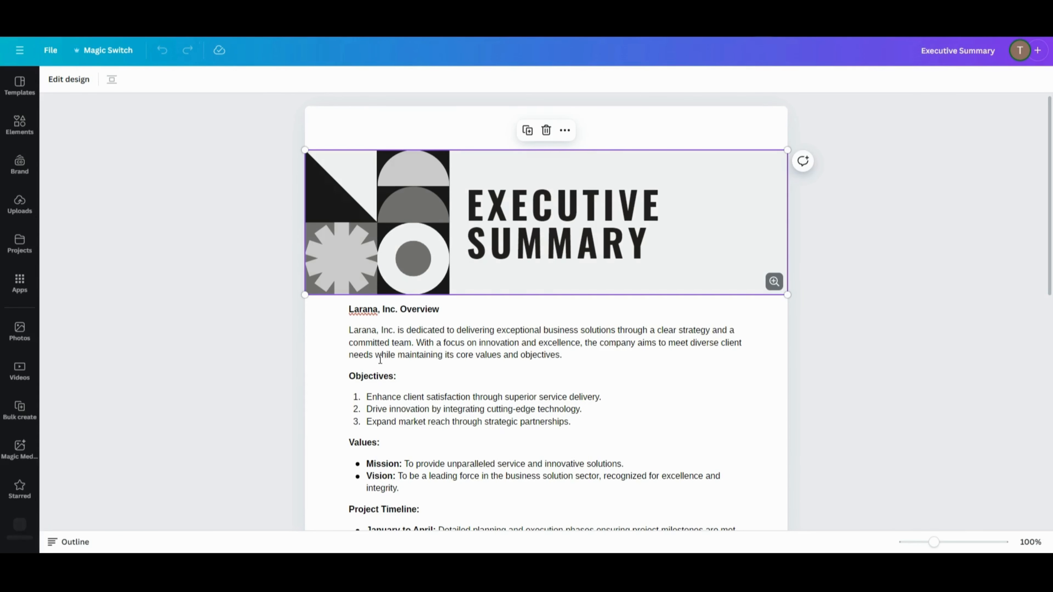
scroll(down, 3)
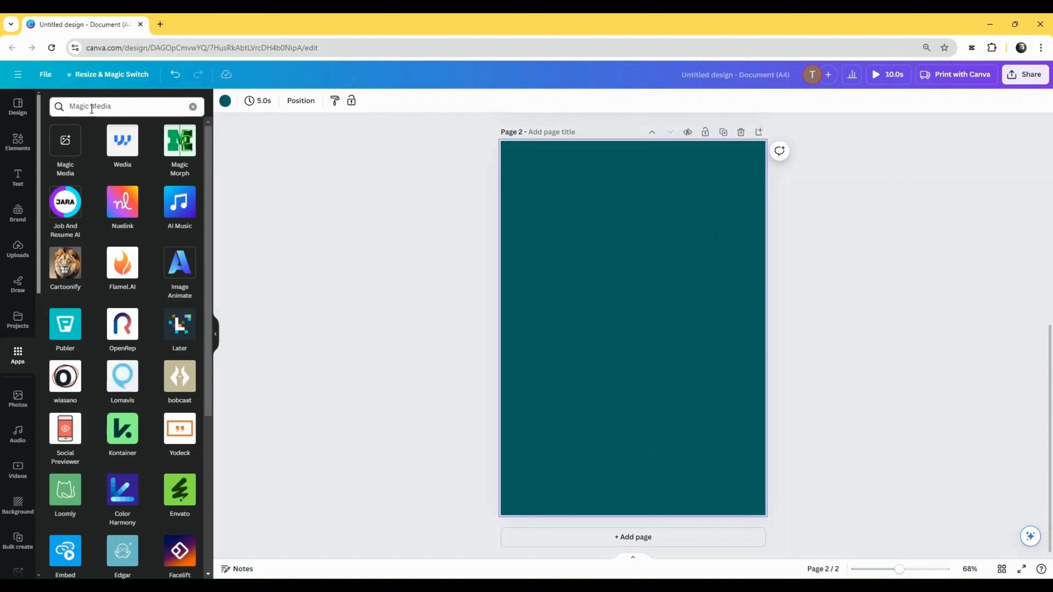
Generate 'Hot Air Balloon' images with the Magic Media app from a blank page.
click(65, 145)
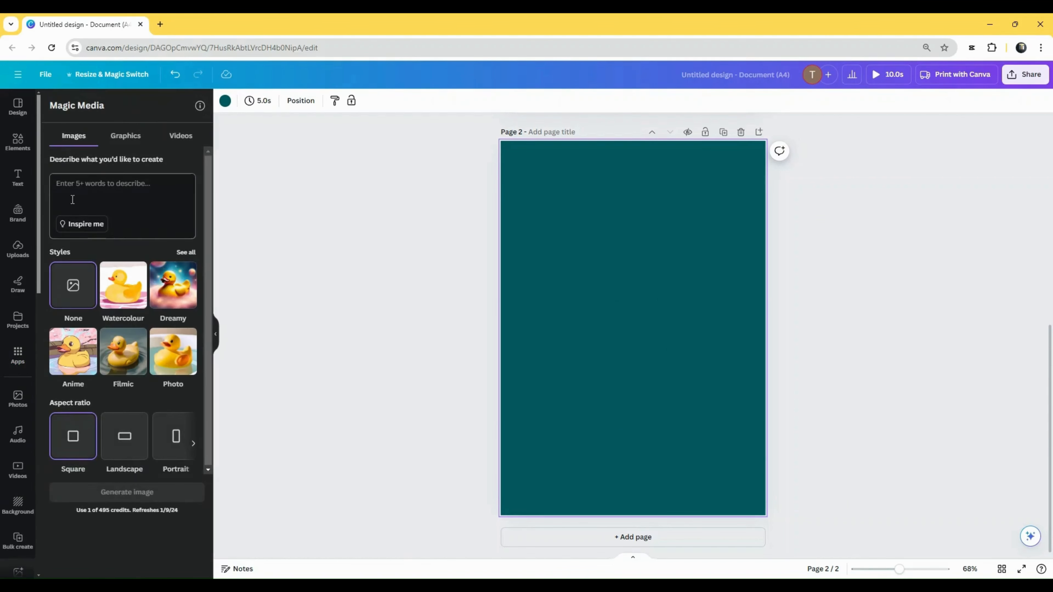
click(122, 194)
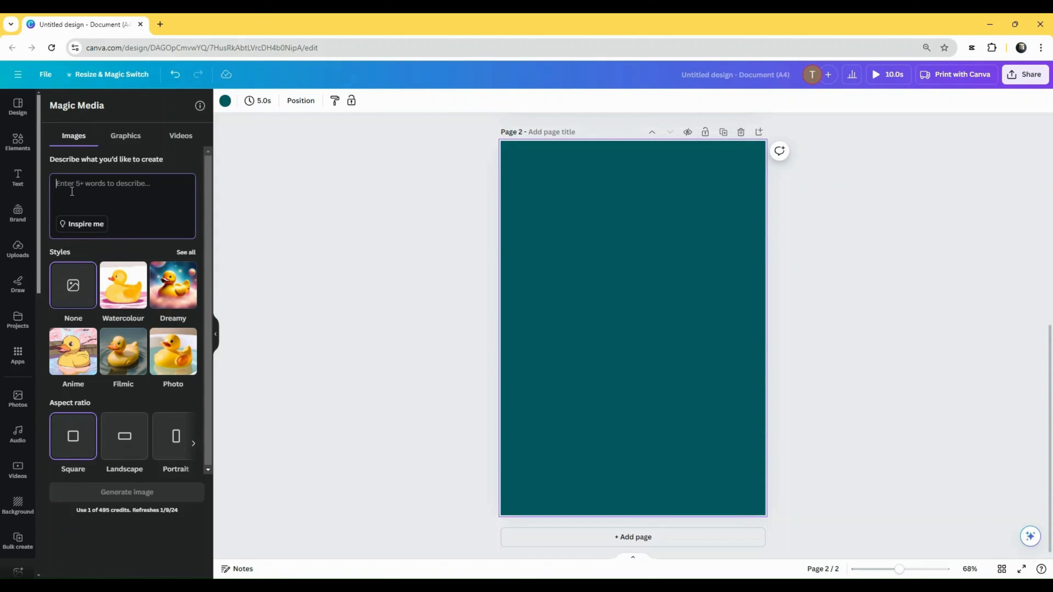
text(Hot)
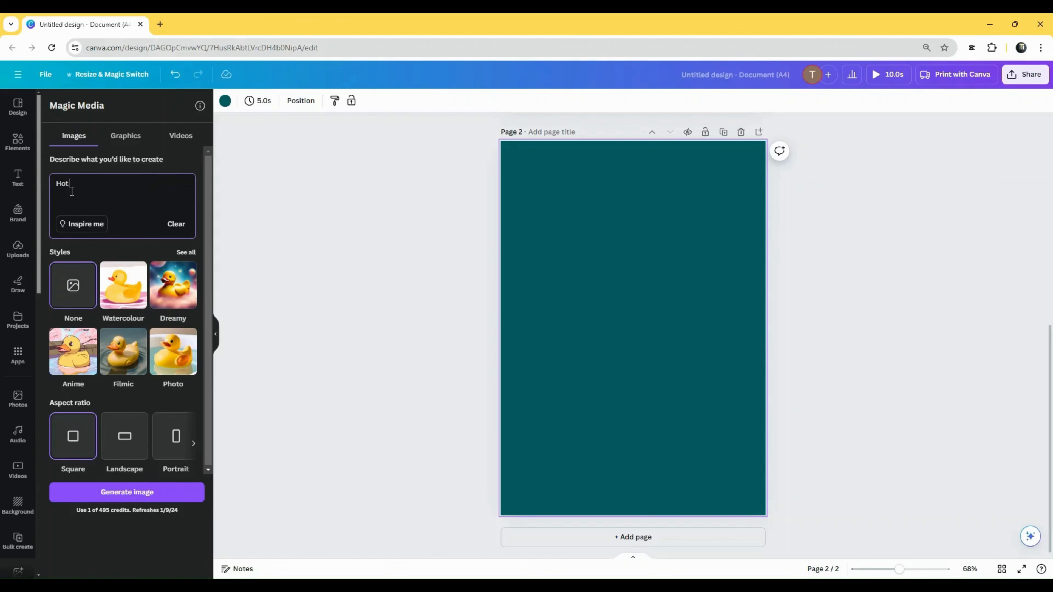
click(126, 491)
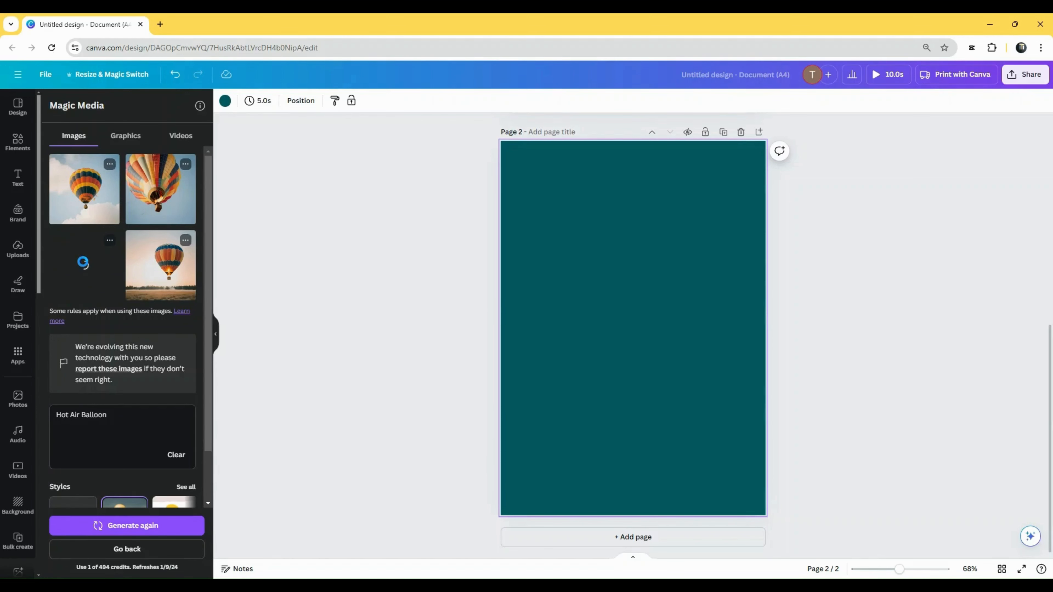
click(631, 328)
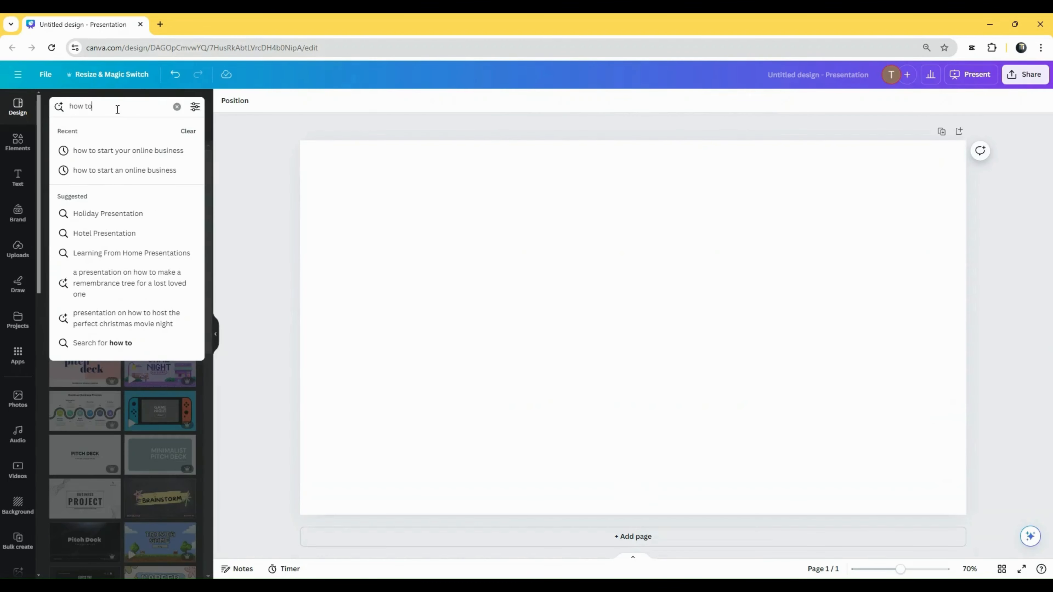
Search 'how to start an online business', view all Magic Design results and pick the seven-page Online Business template.
text(start)
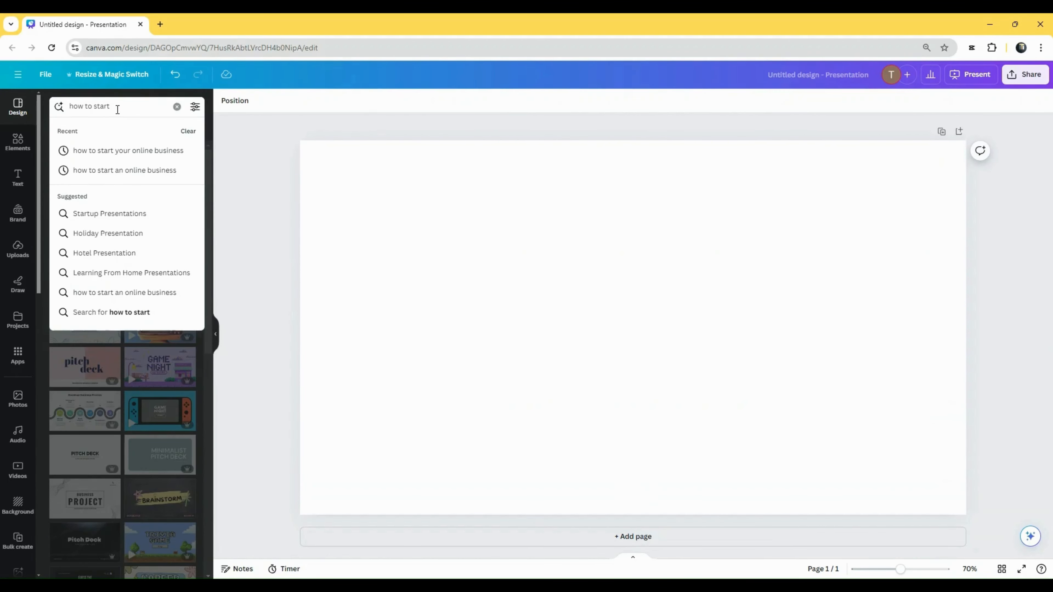
text(an online busines)
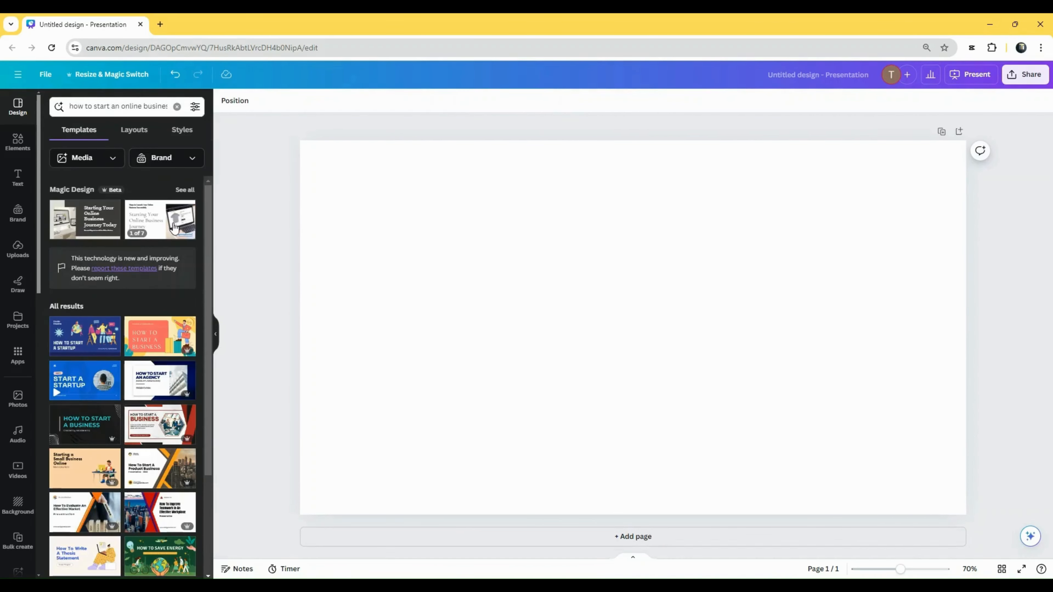
click(184, 190)
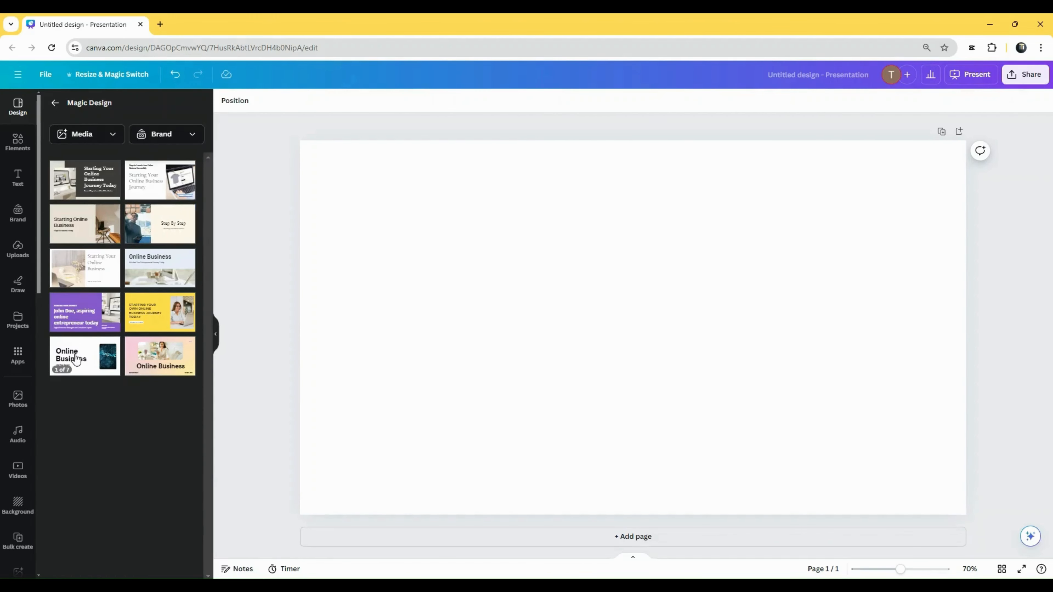
click(84, 356)
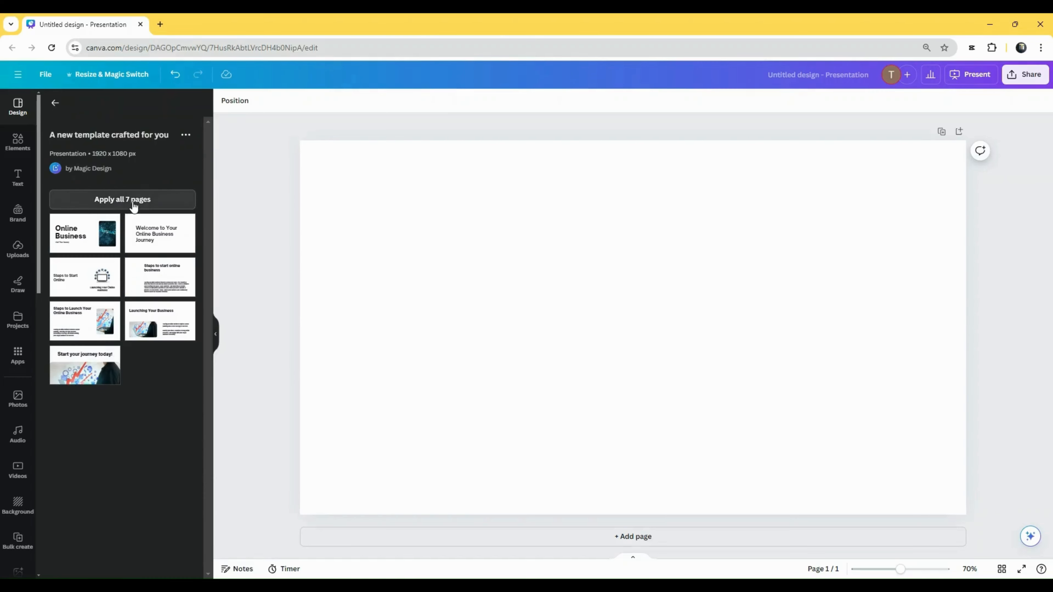
click(122, 199)
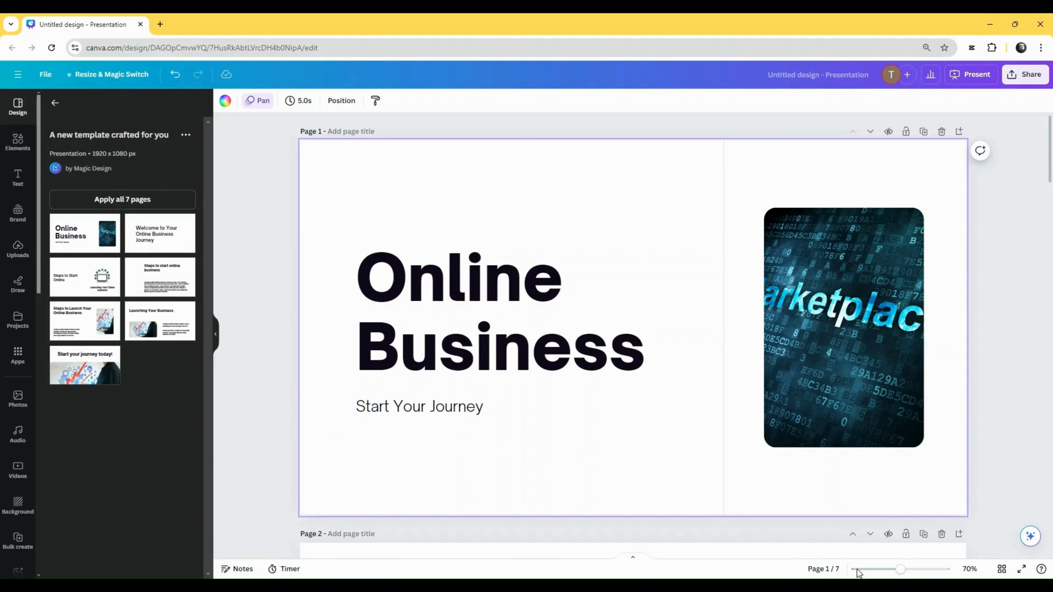
mouse_move(901, 570)
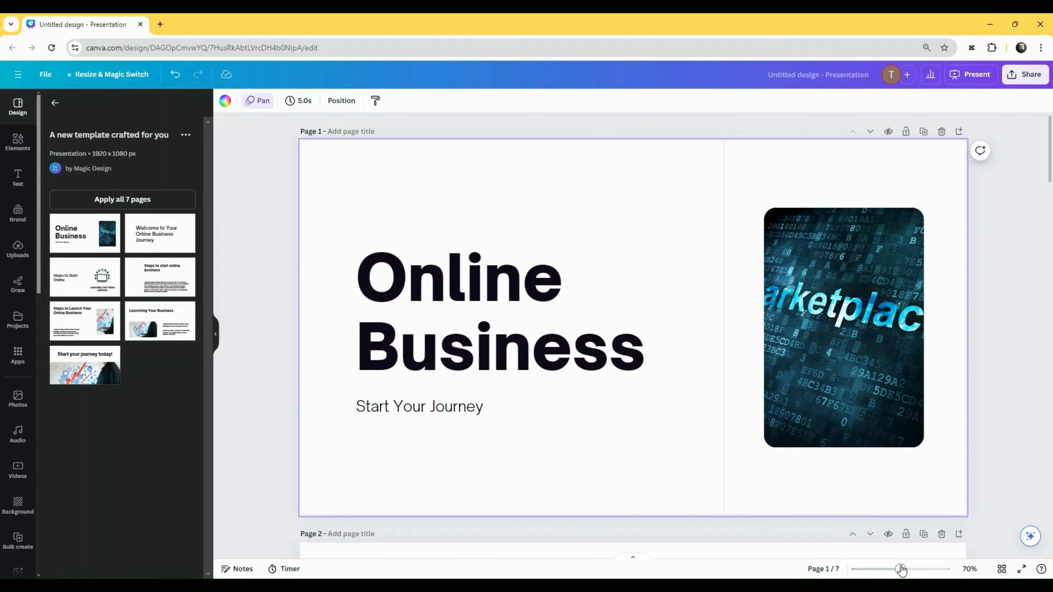
Review all seven applied template pages down to 'Start your journey today!'.
scroll(down, 3)
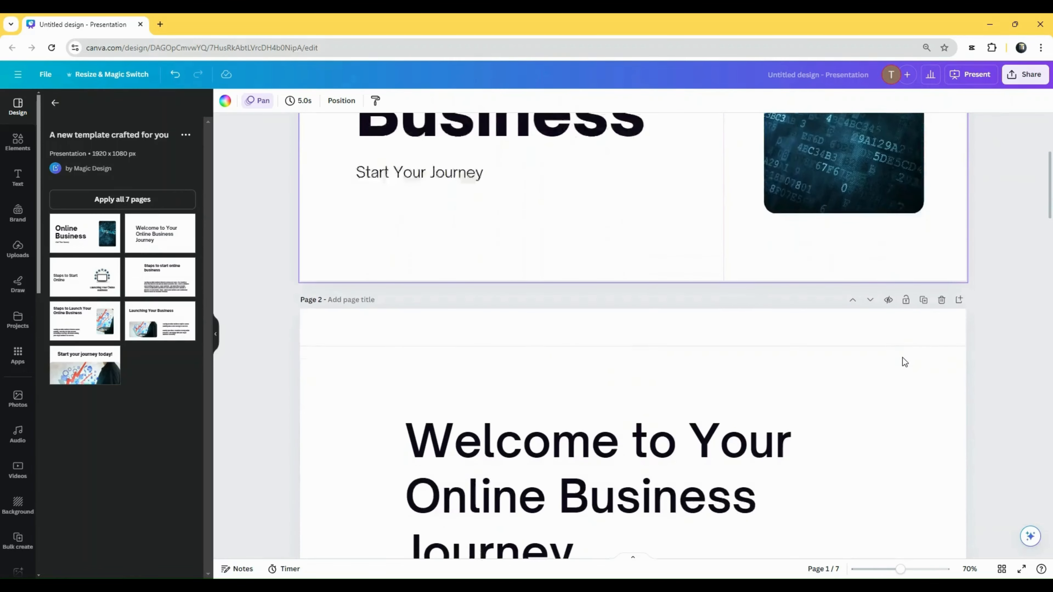
scroll(down, 3)
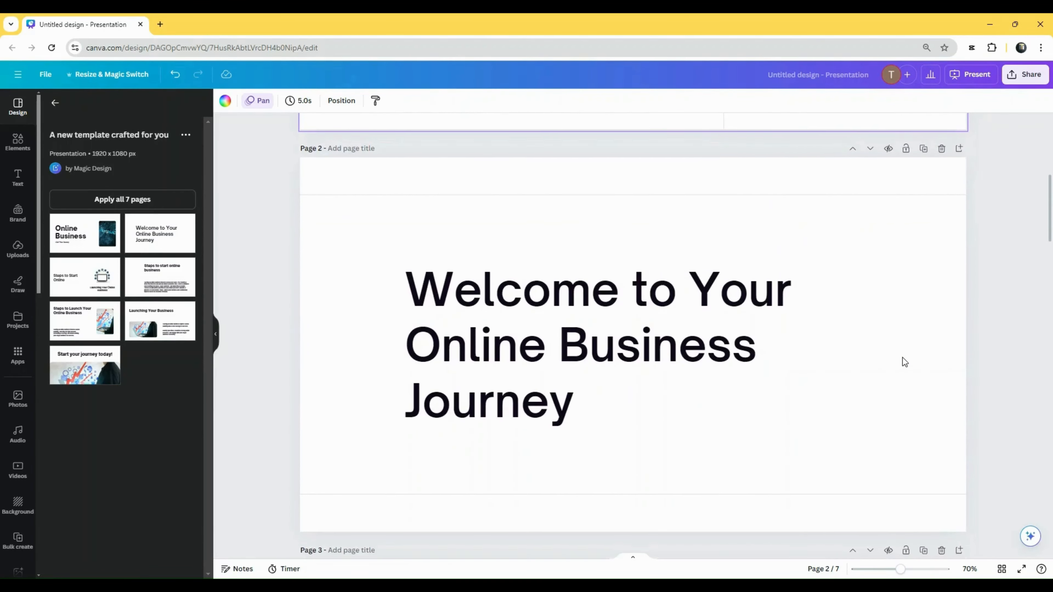
scroll(down, 3)
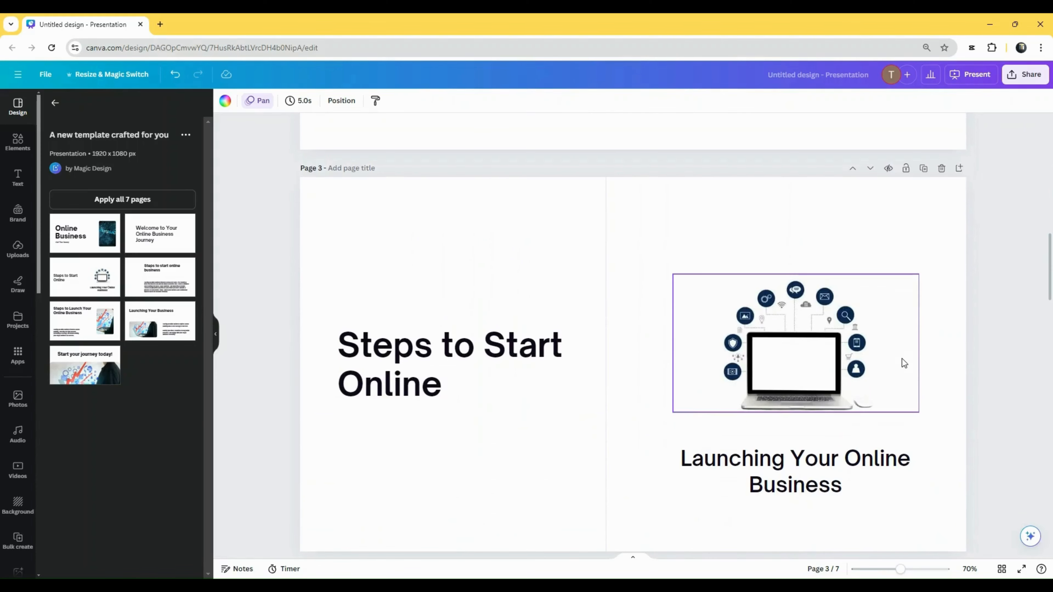
scroll(down, 3)
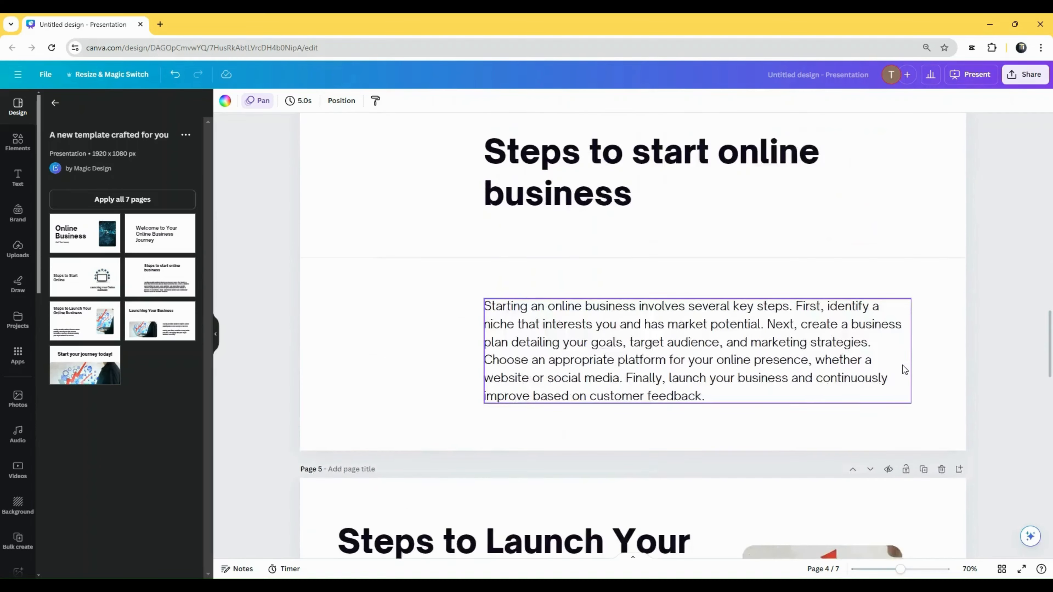
scroll(down, 3)
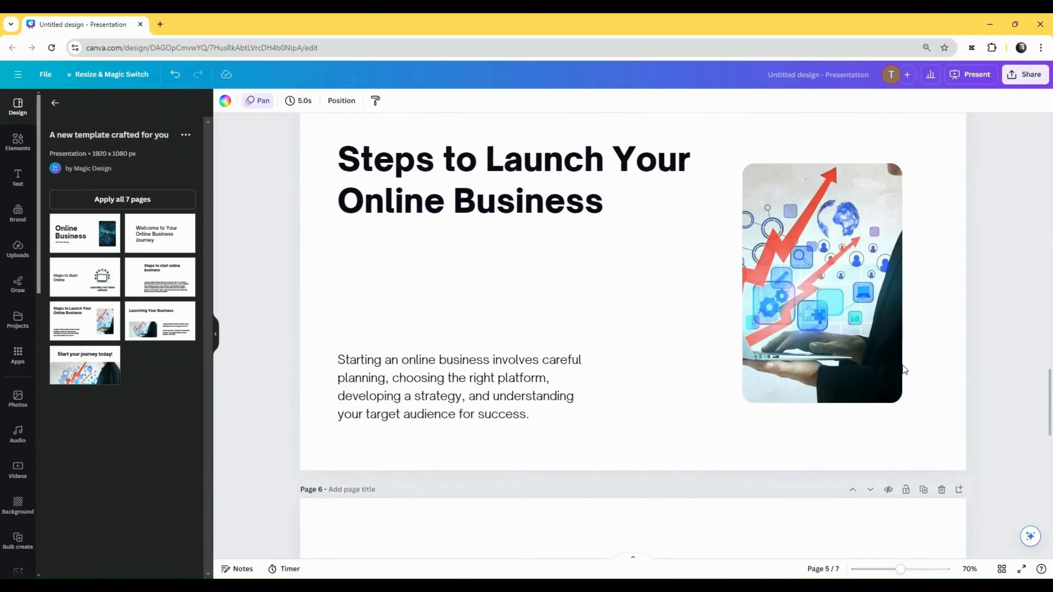
scroll(down, 3)
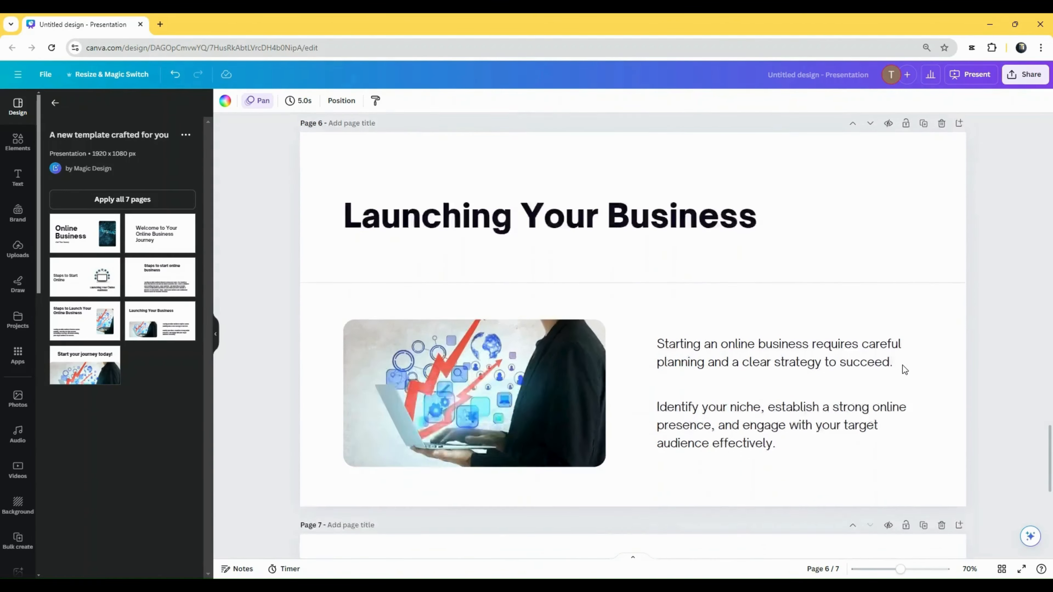
scroll(down, 3)
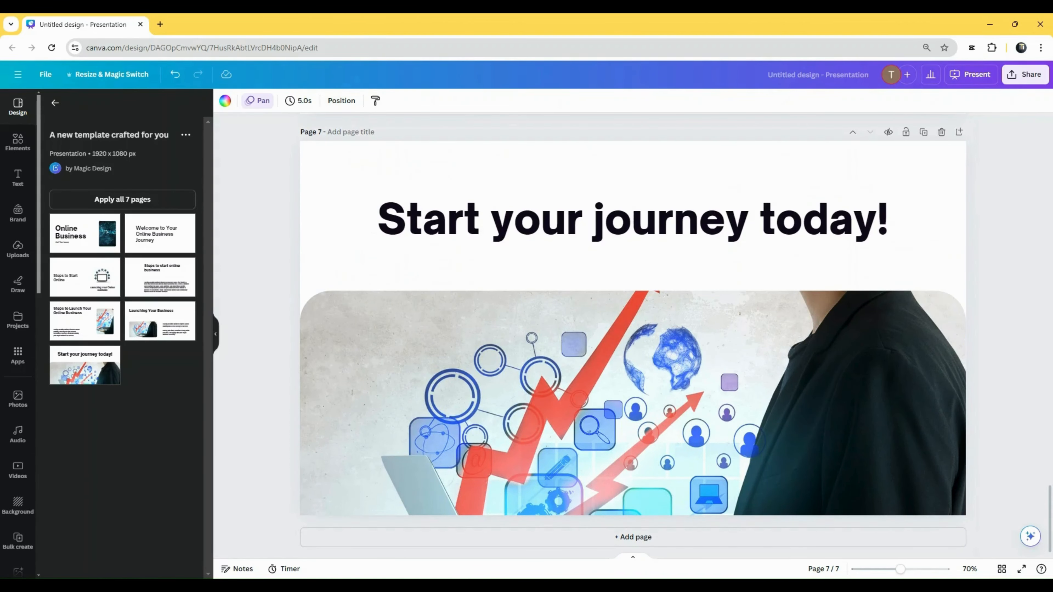
Switch to the YouTube channel tab and browse its videos page.
click(255, 30)
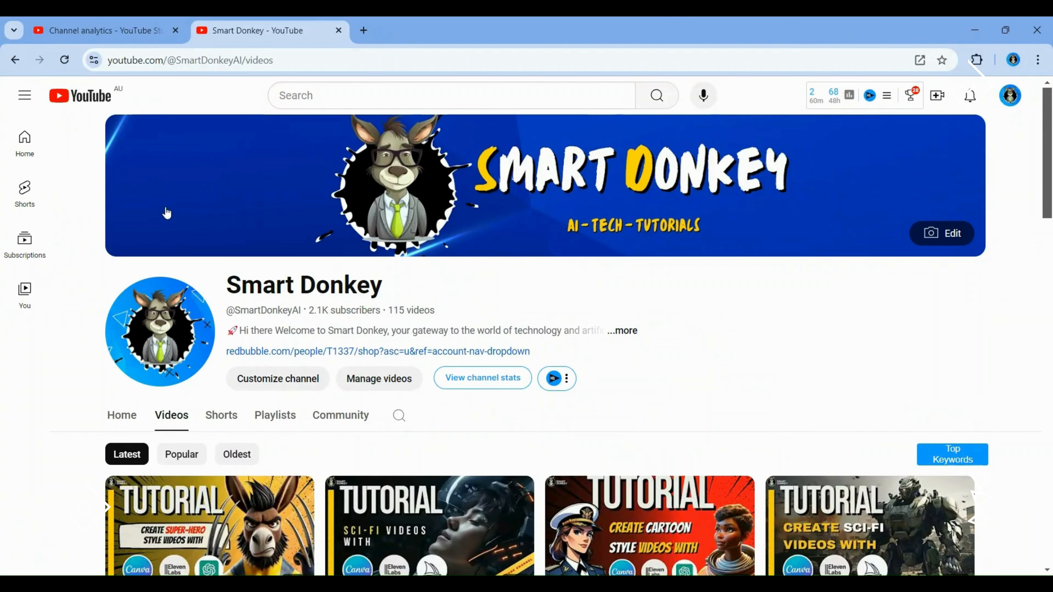
scroll(down, 3)
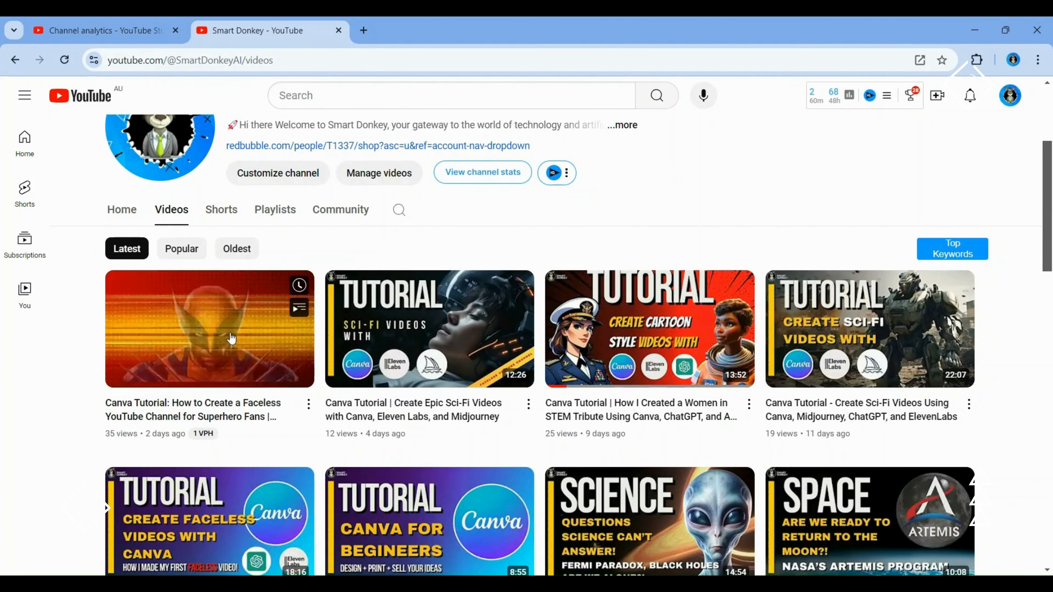